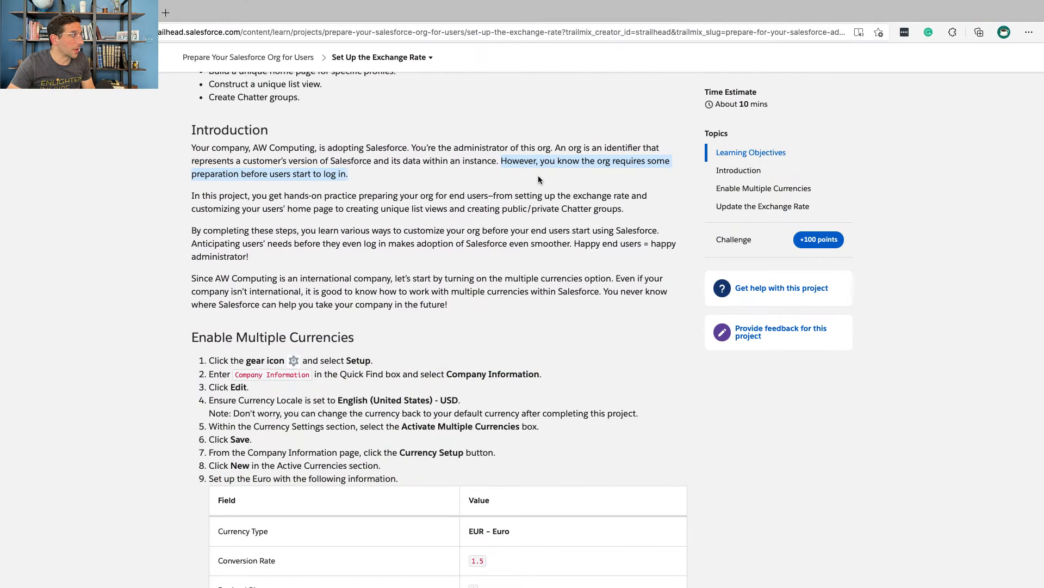
- Scroll through the Set Up the Exchange Rate project's multi-currency instructions
scroll(down, 3)
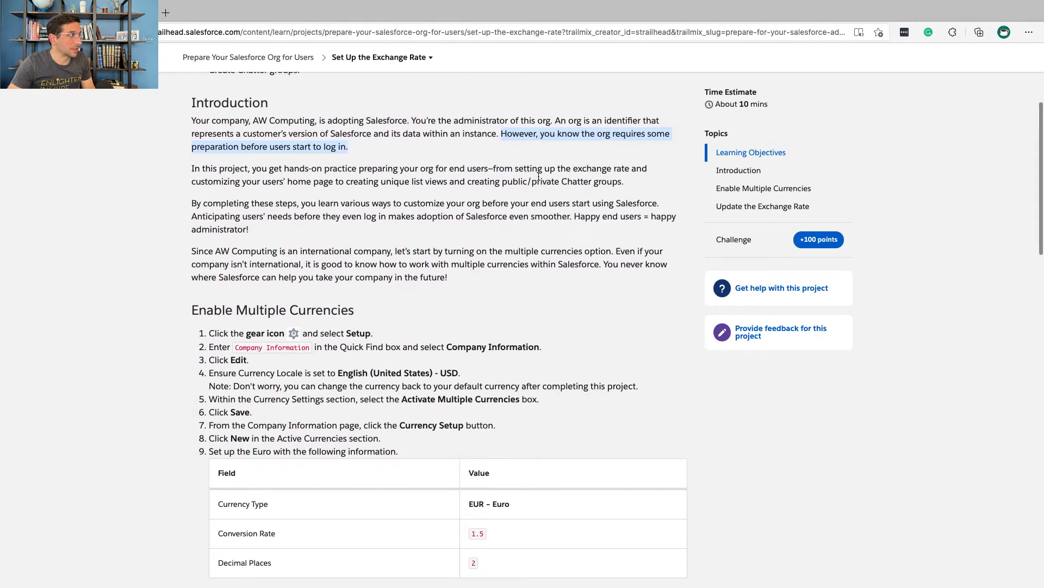
scroll(up, 3)
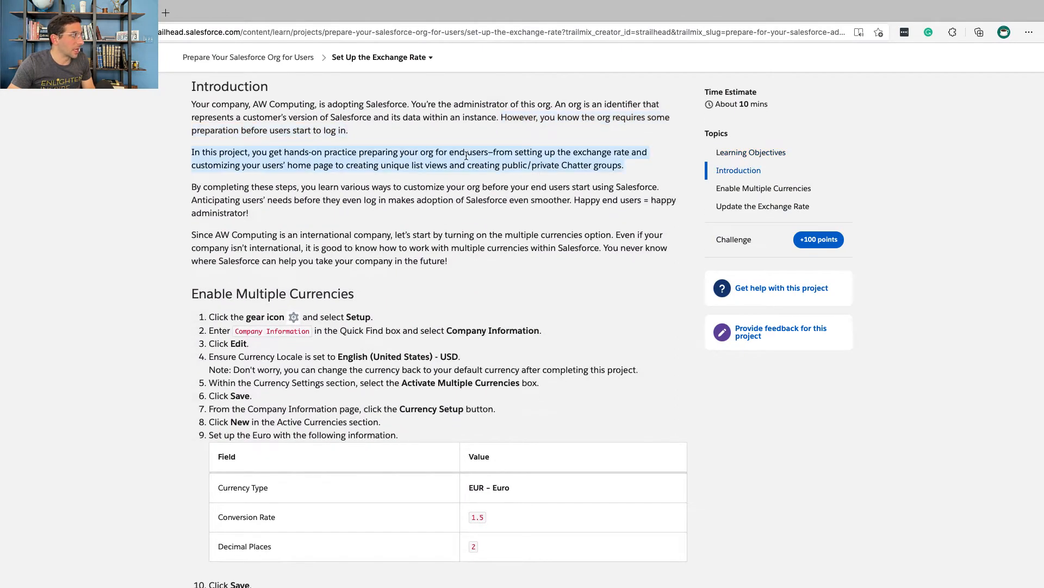
scroll(down, 3)
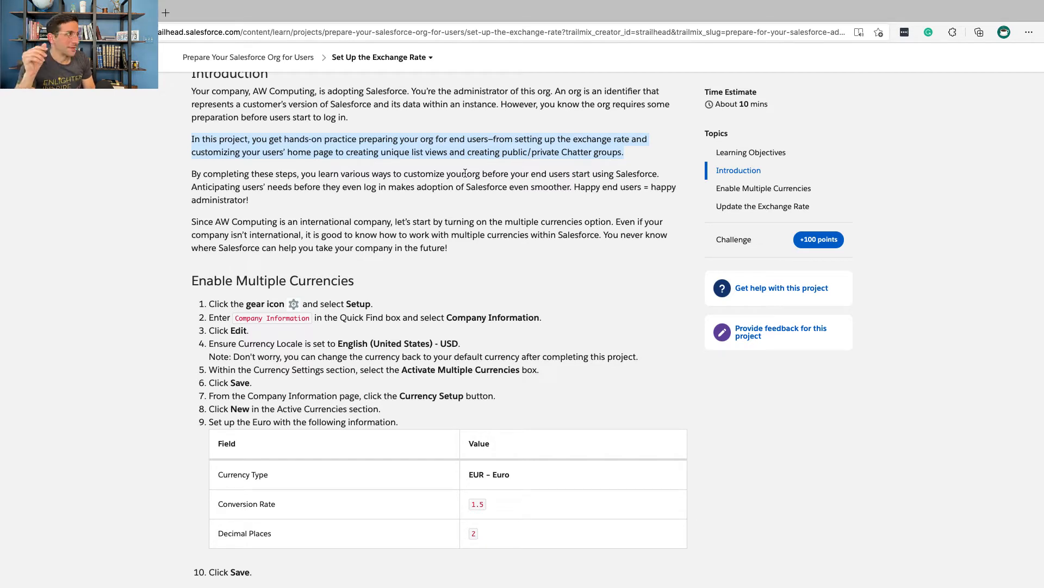
mouse_move(437, 185)
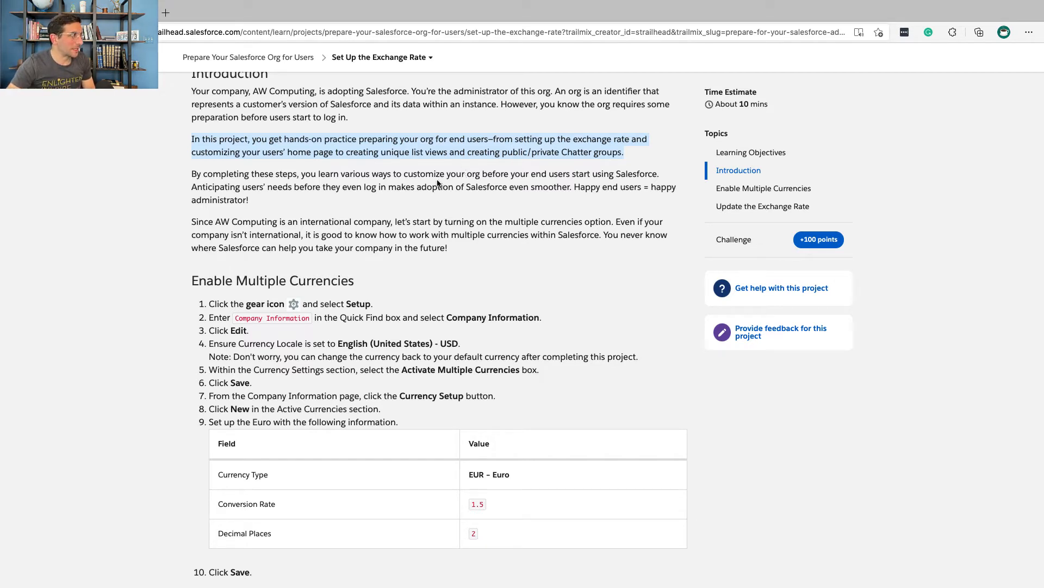
scroll(down, 3)
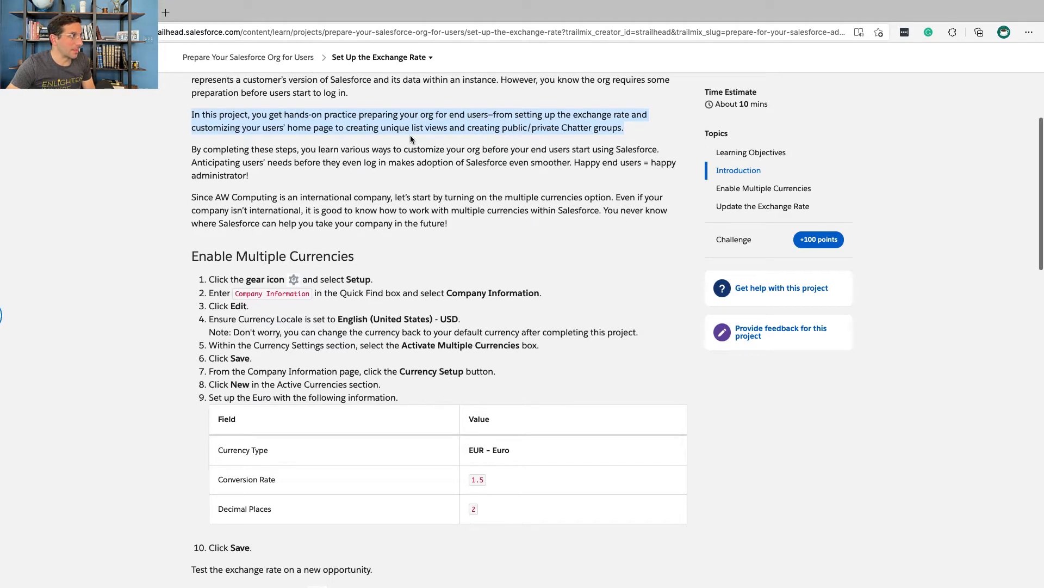
scroll(down, 3)
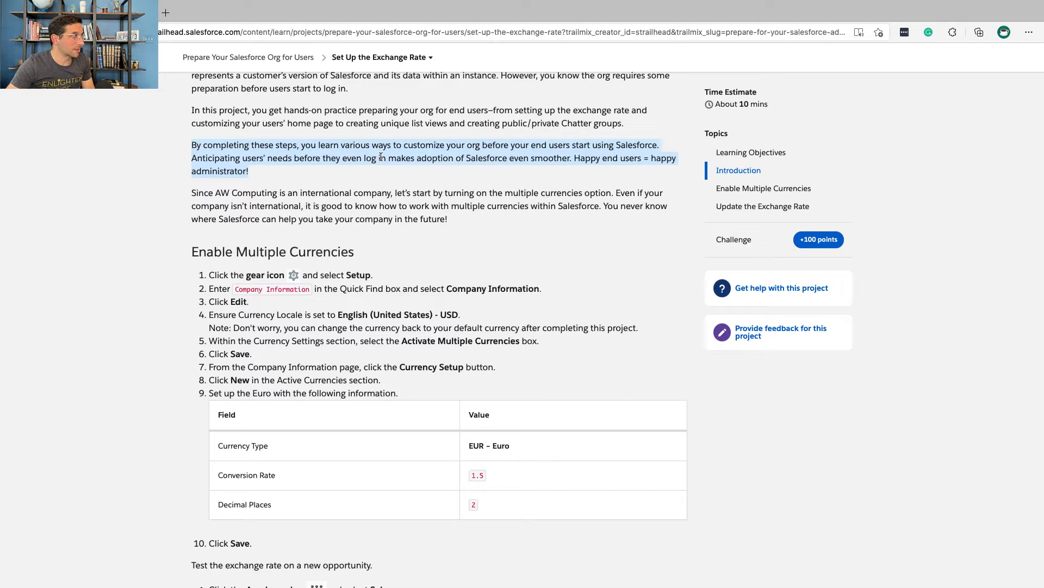
scroll(down, 3)
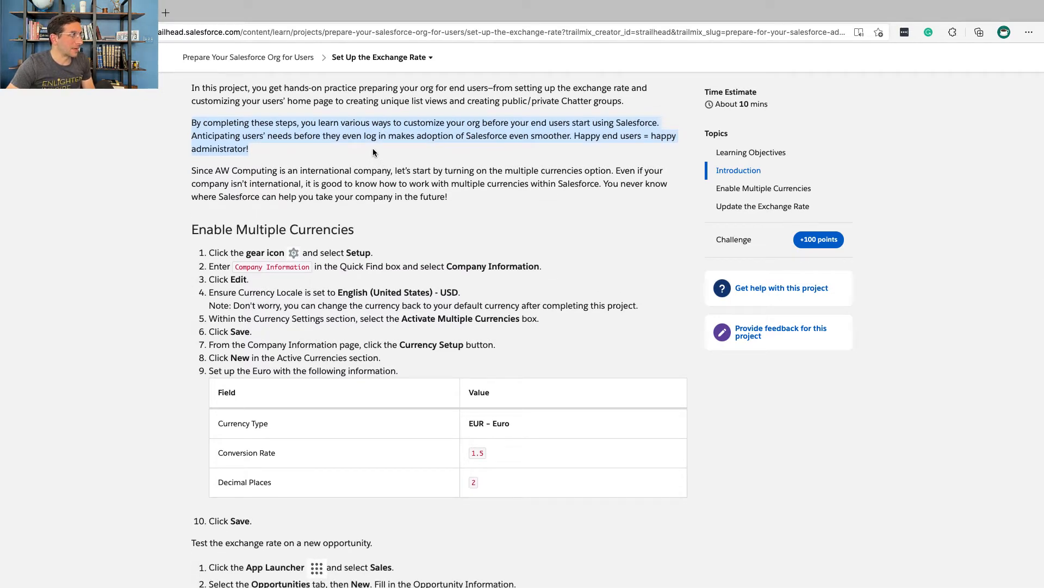
mouse_move(378, 151)
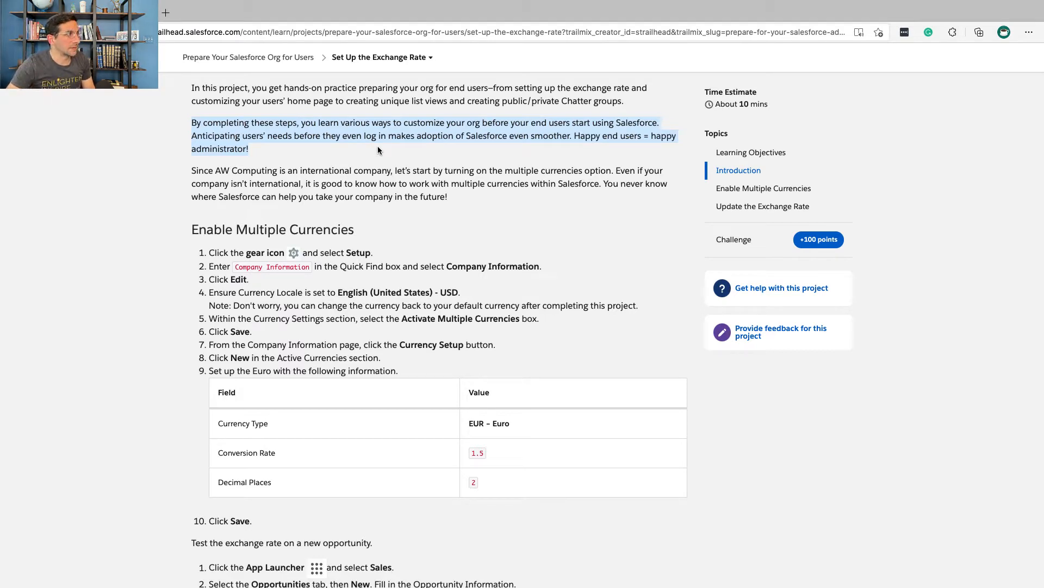
scroll(down, 3)
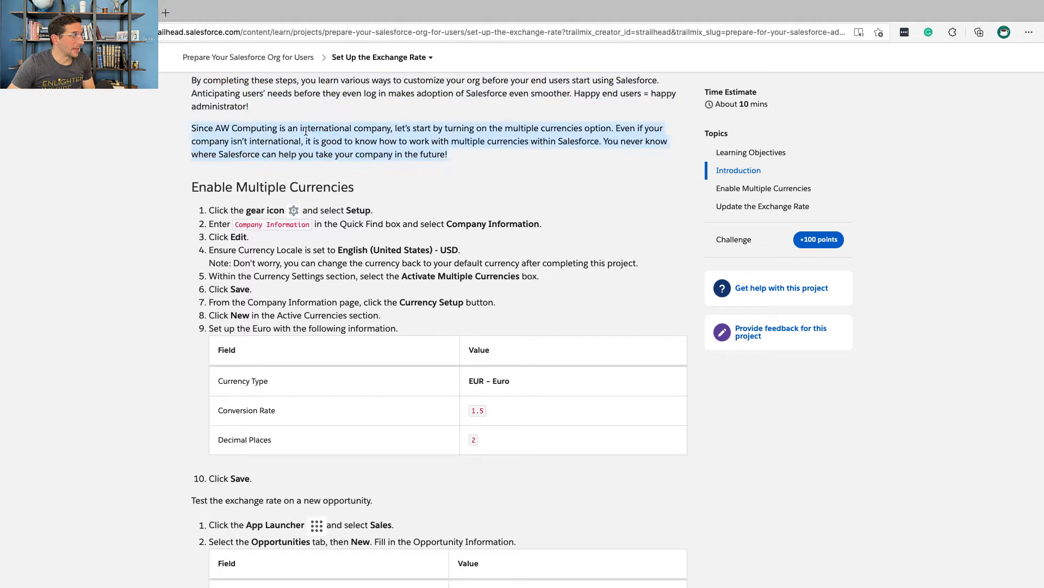
scroll(down, 3)
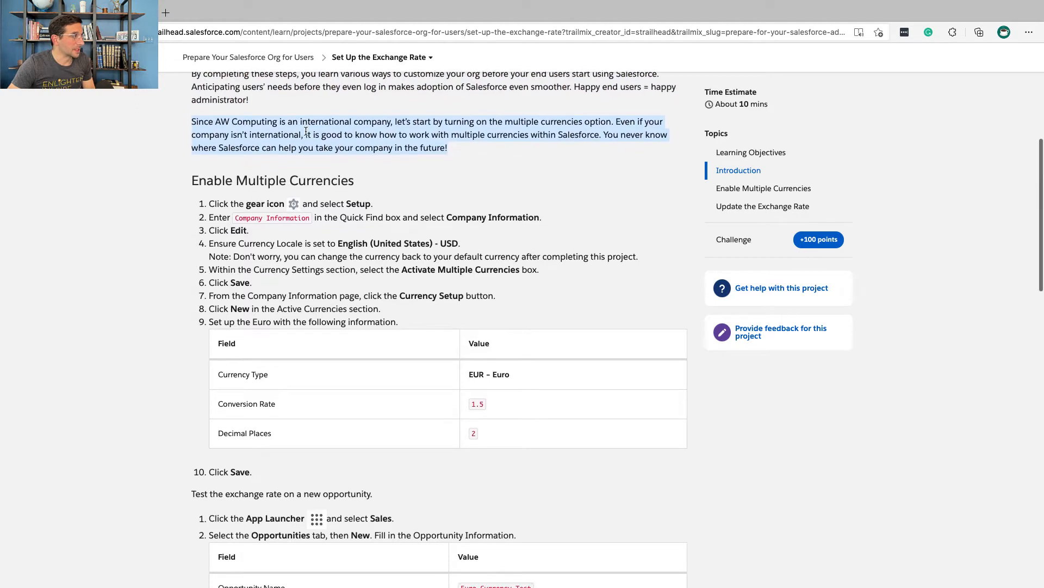
scroll(down, 3)
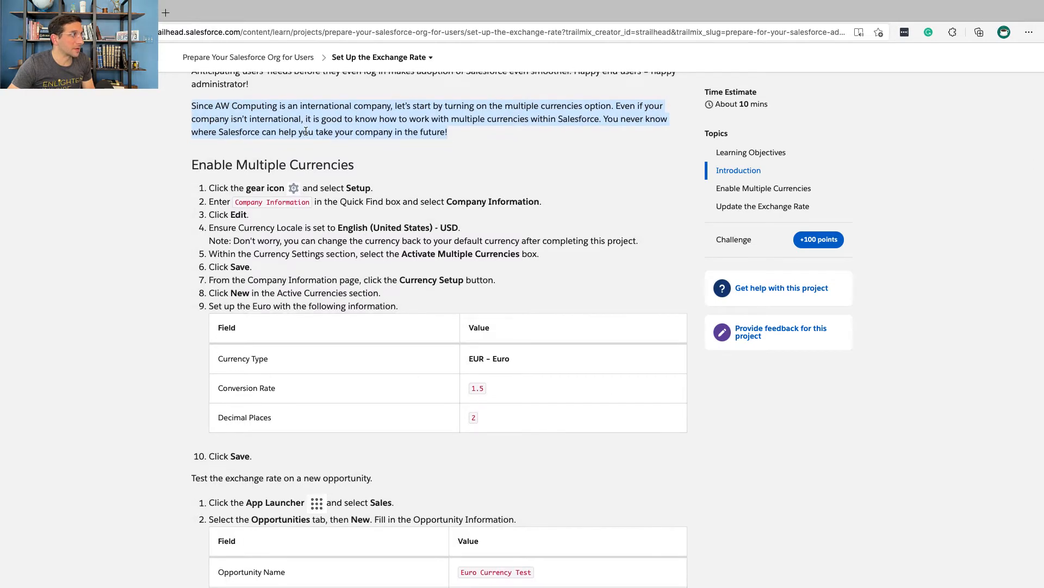
scroll(down, 3)
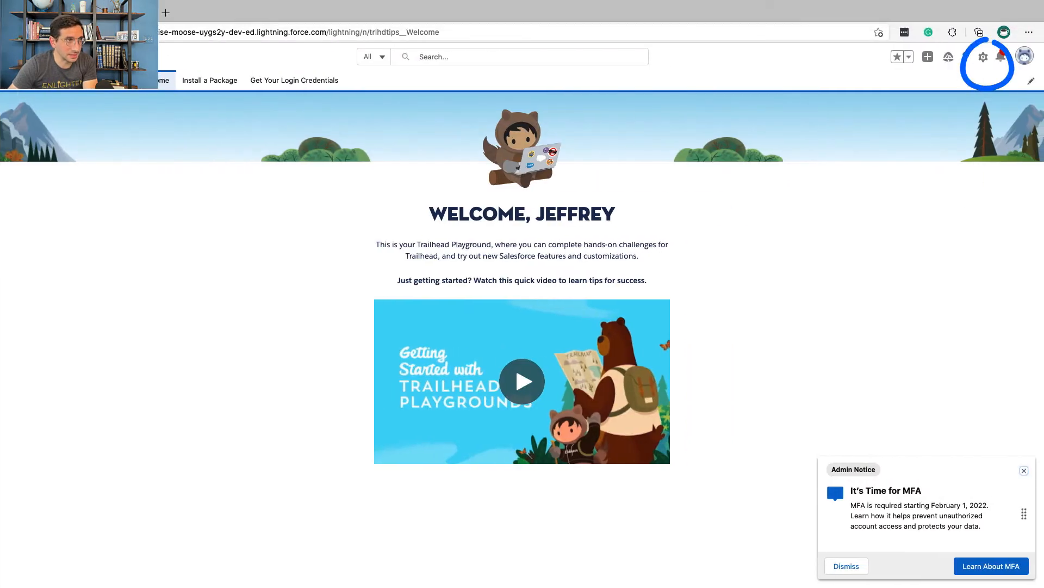
- Go to Setup, search 'Company' in Quick Find and open Company Information
click(982, 56)
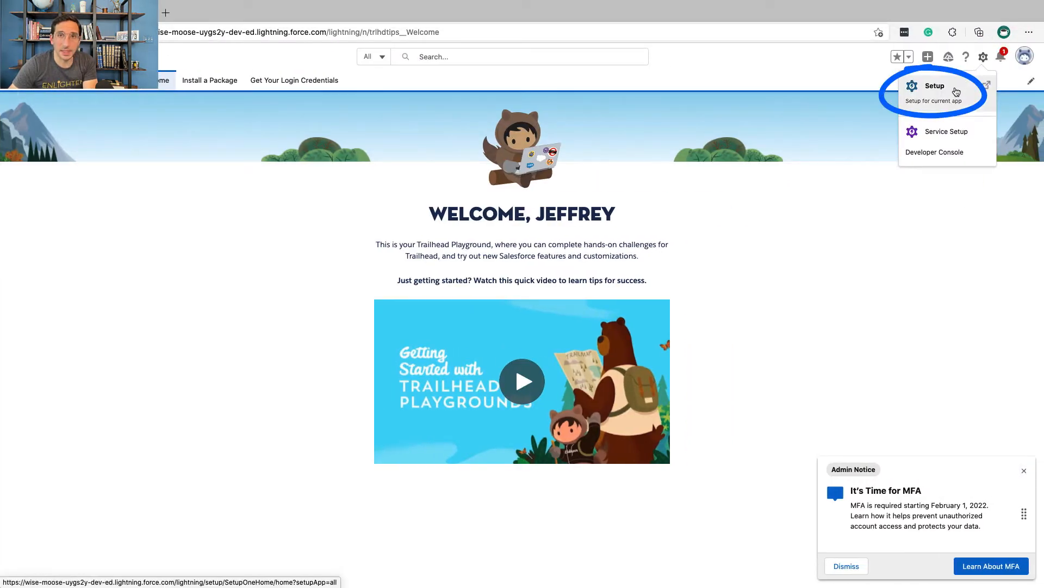
click(934, 85)
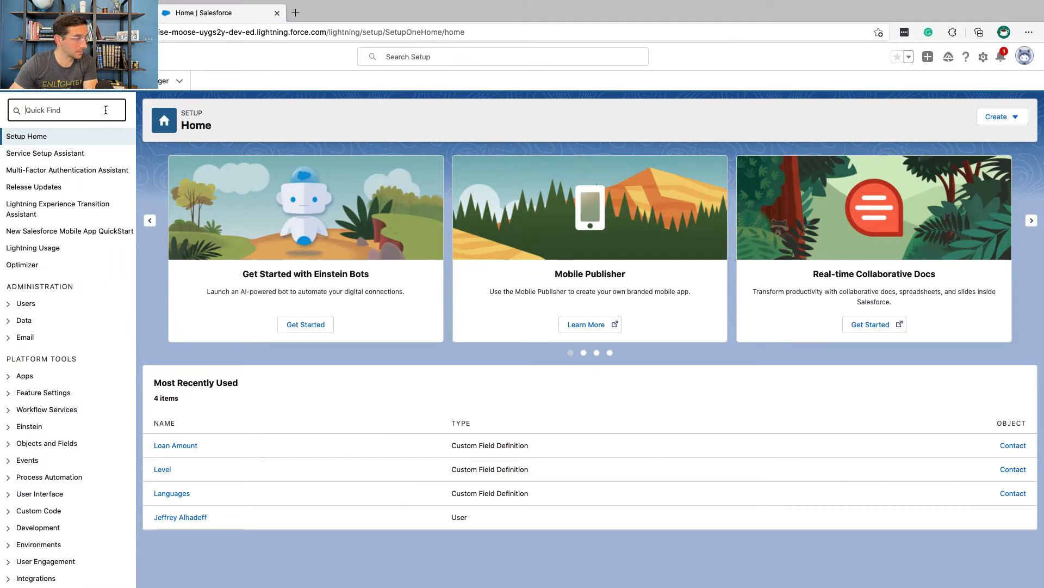
text(Company)
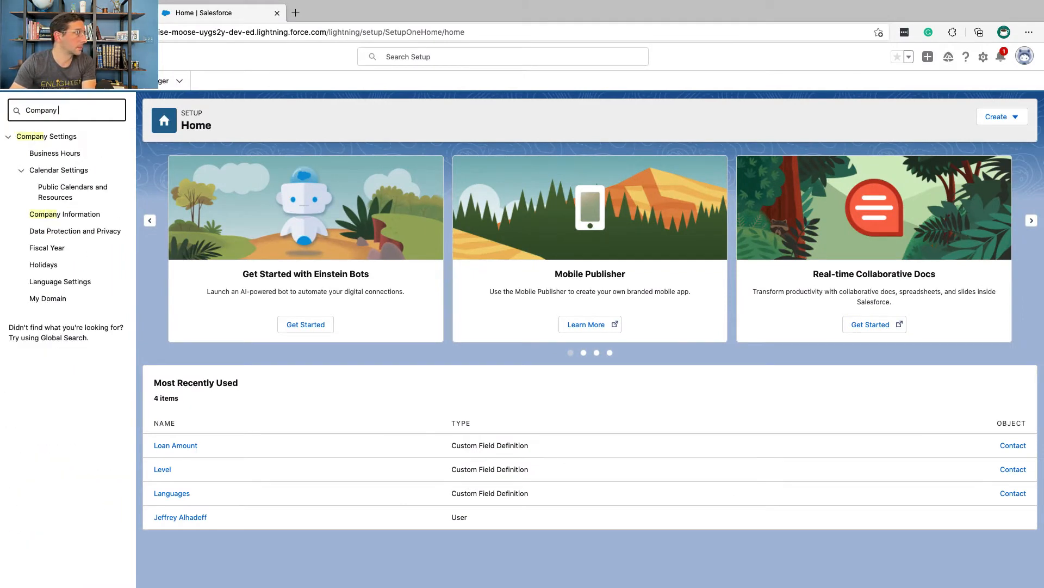
click(64, 214)
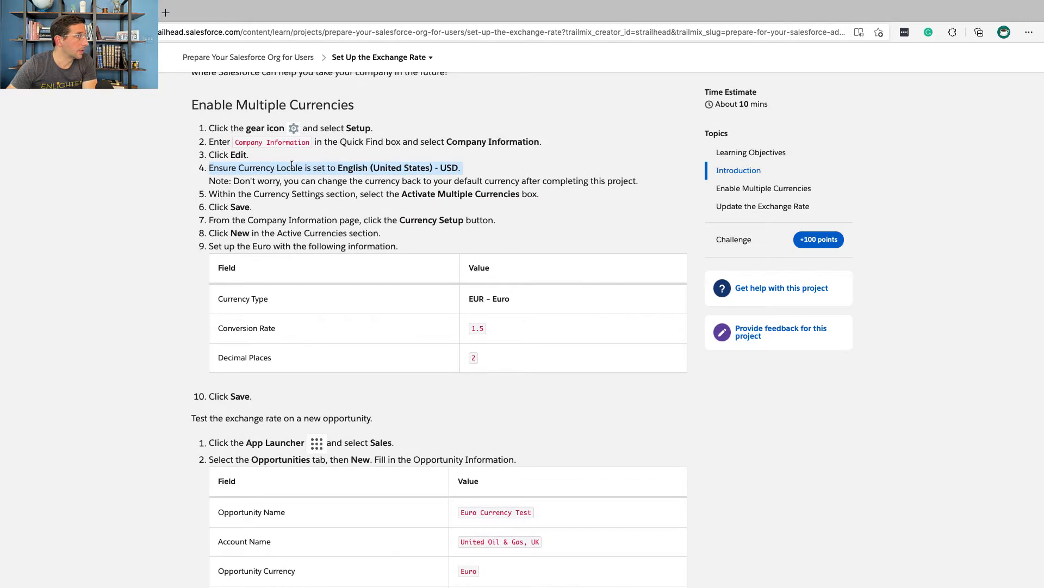
mouse_move(293, 168)
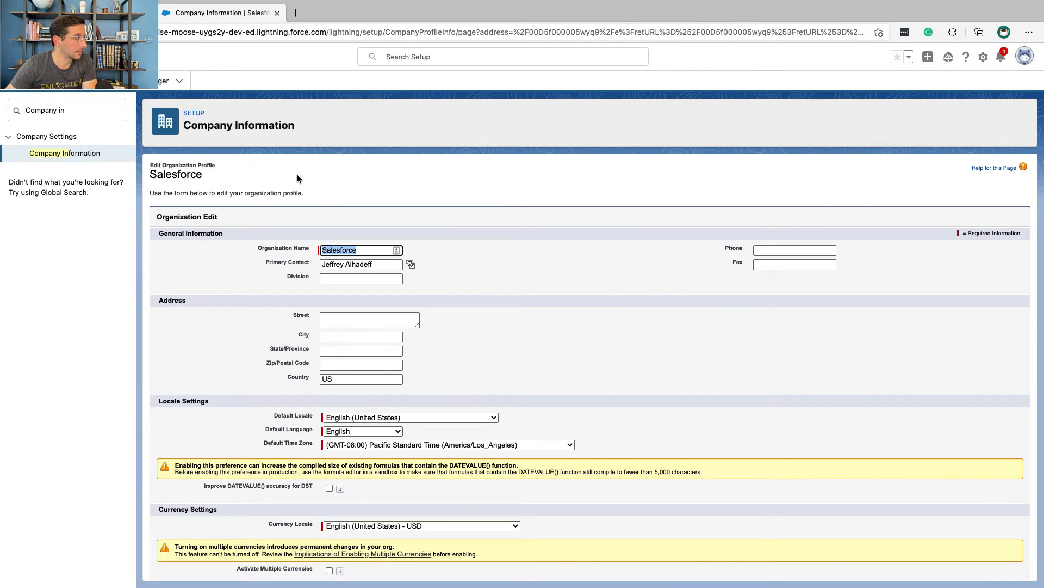
- Enable Activate Multiple Currencies under Currency Settings and save the company profile
scroll(down, 3)
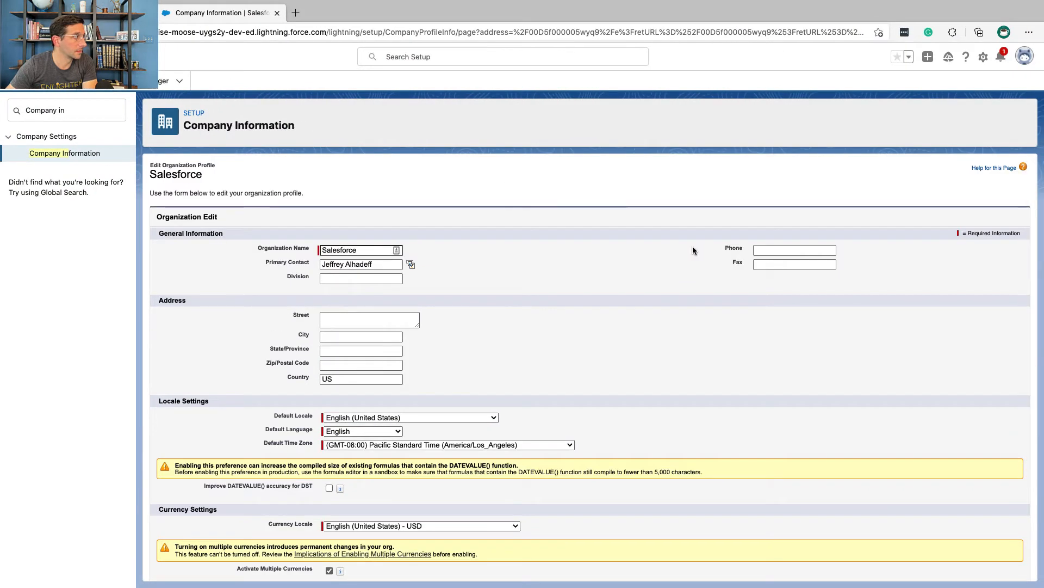
scroll(down, 3)
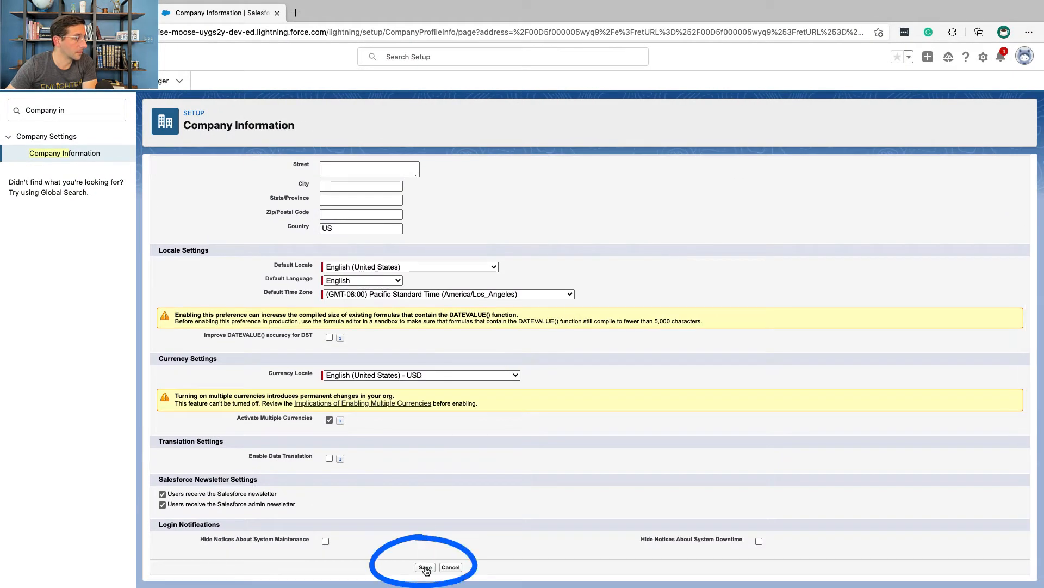
click(424, 567)
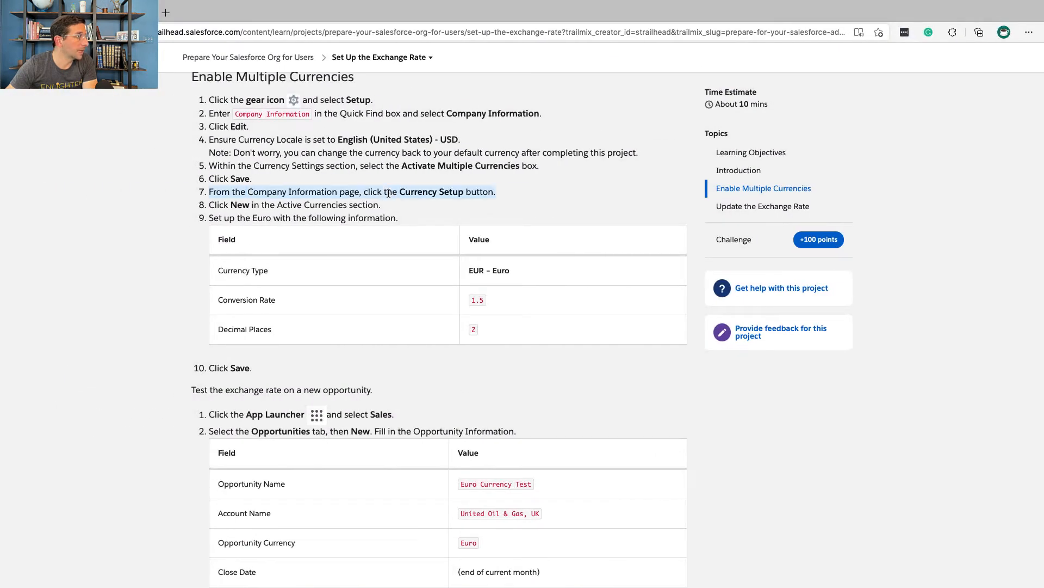
mouse_move(409, 207)
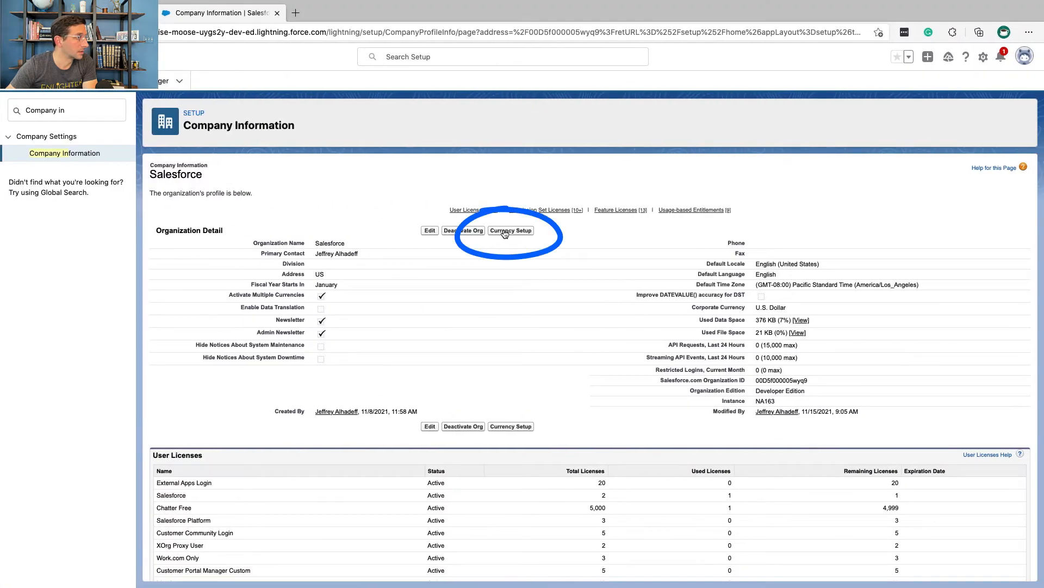
- Open Currency Setup and start a New entry under Active Currencies
click(511, 229)
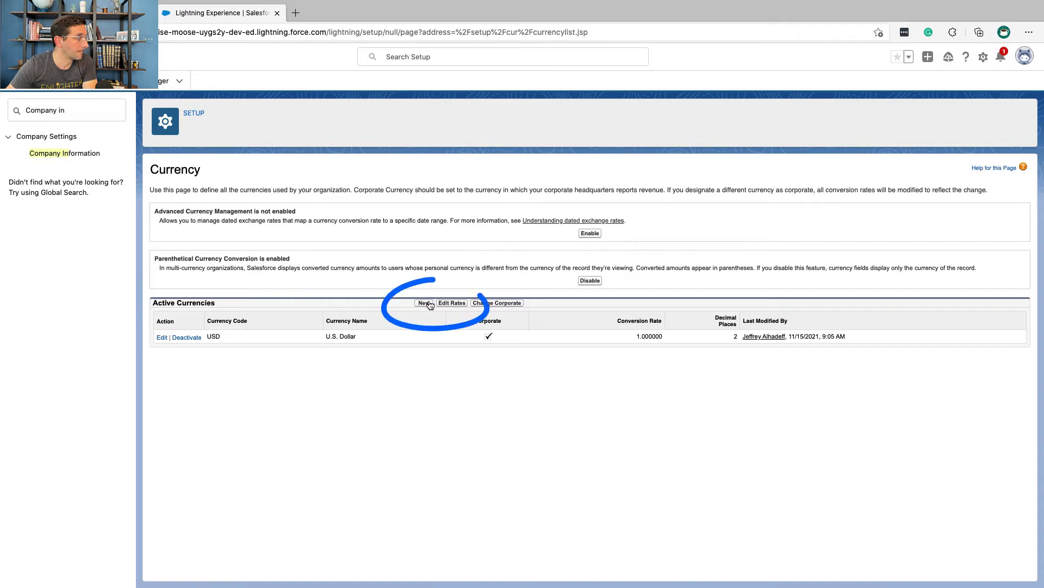
click(424, 303)
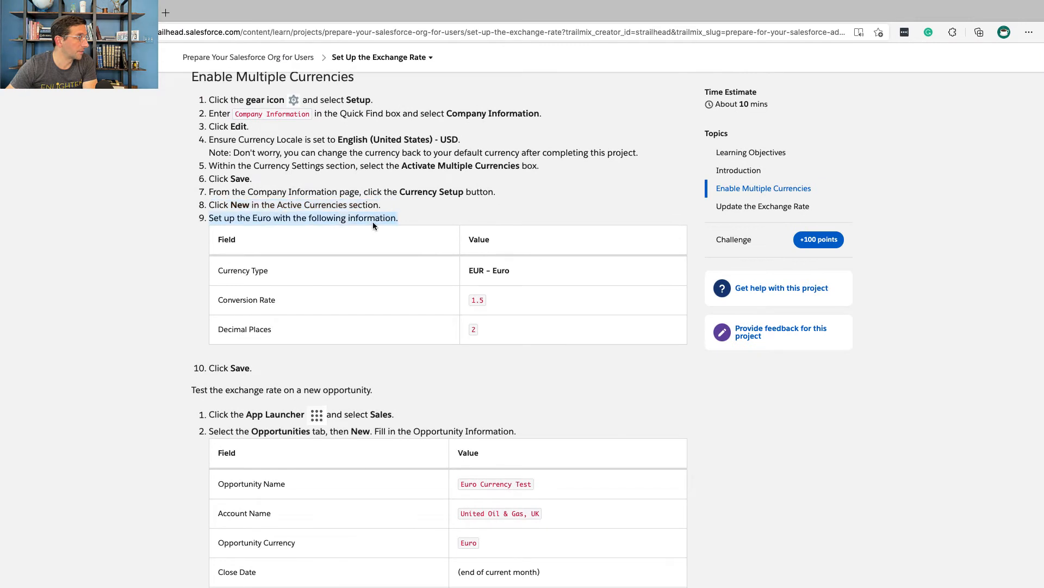
scroll(down, 3)
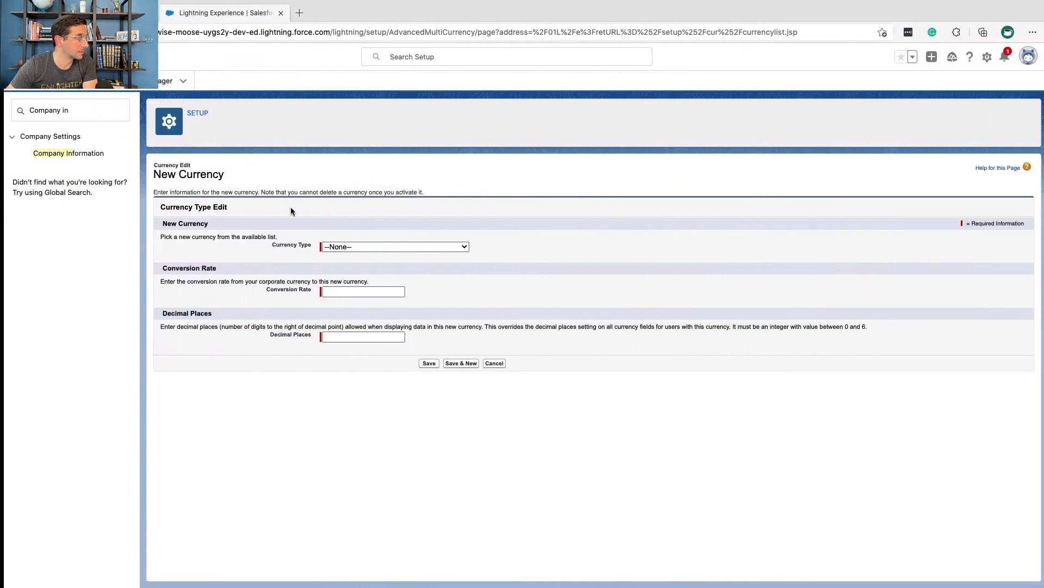
- Add EUR - Euro with conversion rate 1.5 and 2 decimal places, and save it
click(394, 246)
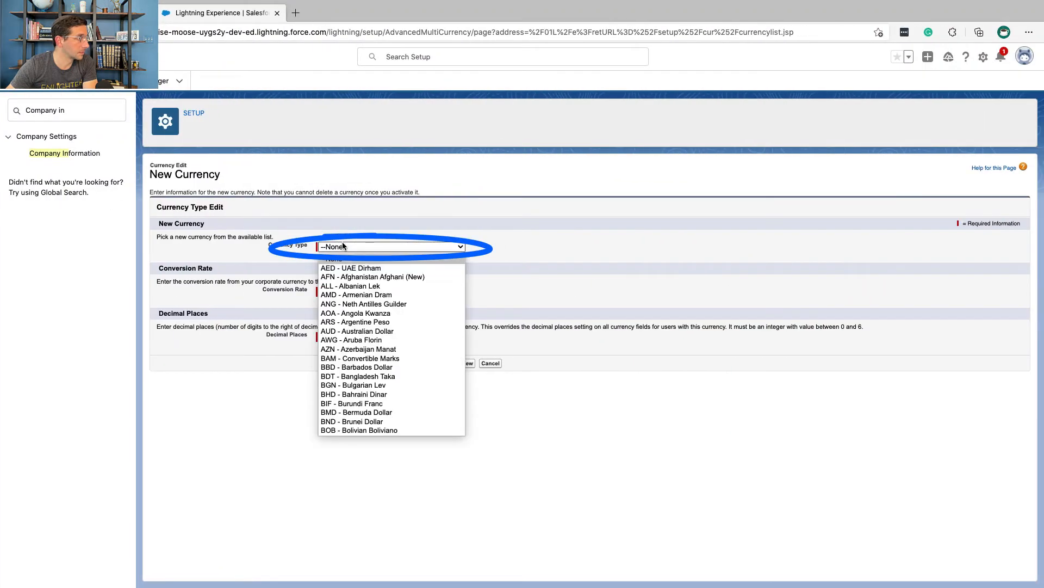
scroll(down, 3)
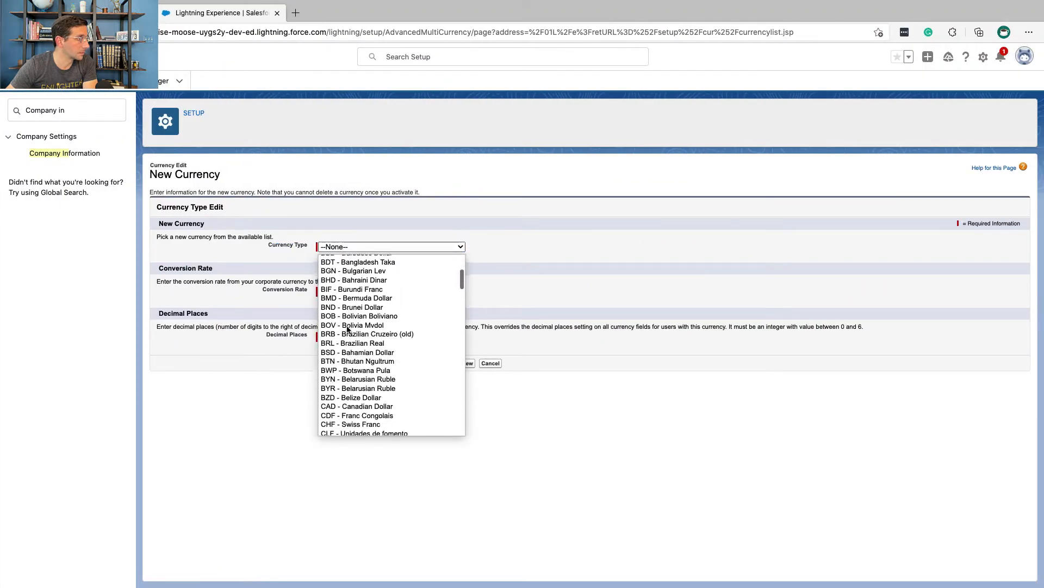
scroll(down, 3)
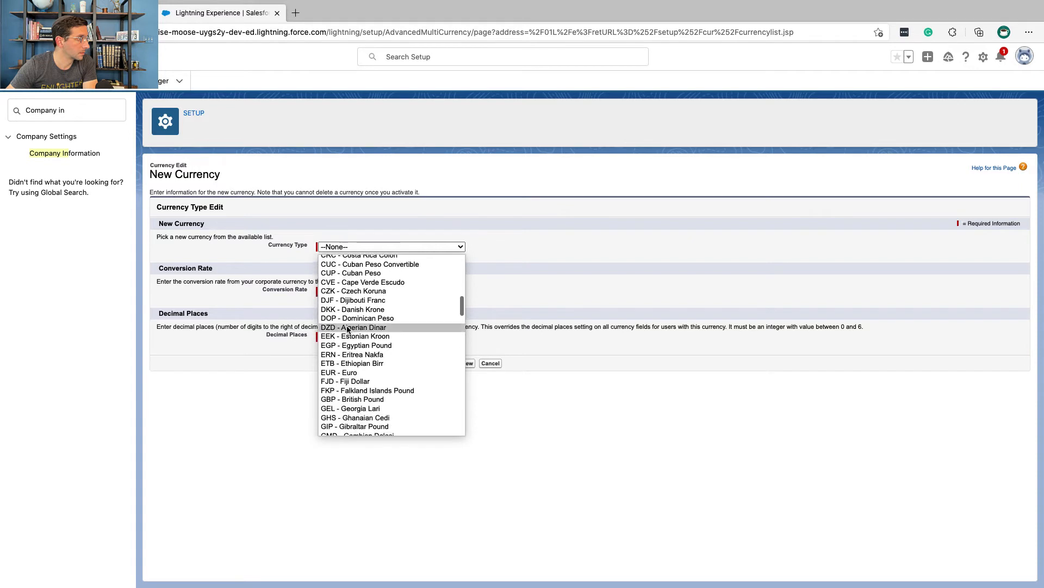
click(339, 372)
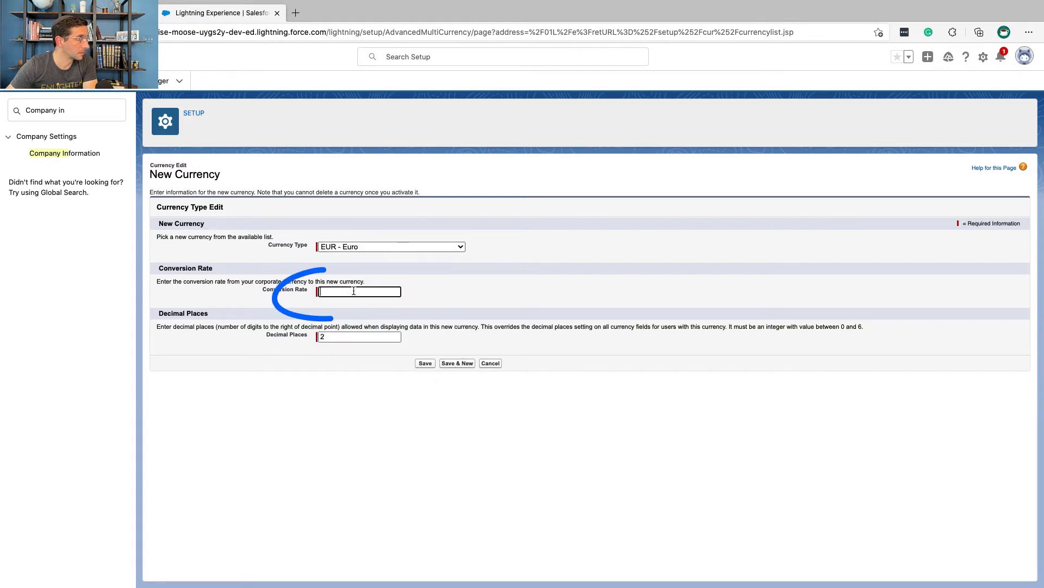
text(1.5)
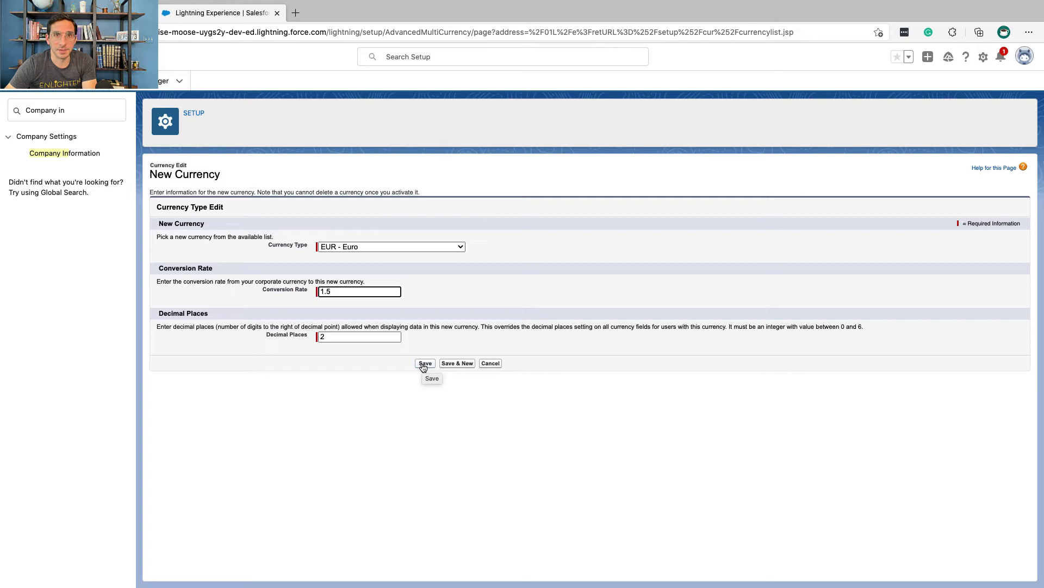
click(424, 363)
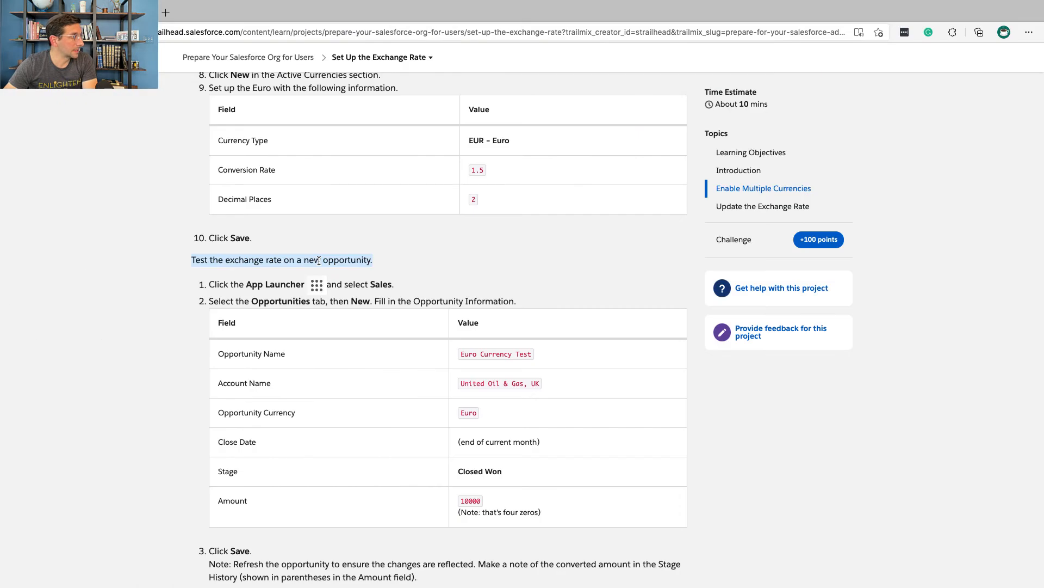
- Switch to the Sales app, go to Opportunities and start a new opportunity named Euro Currency Test
scroll(down, 3)
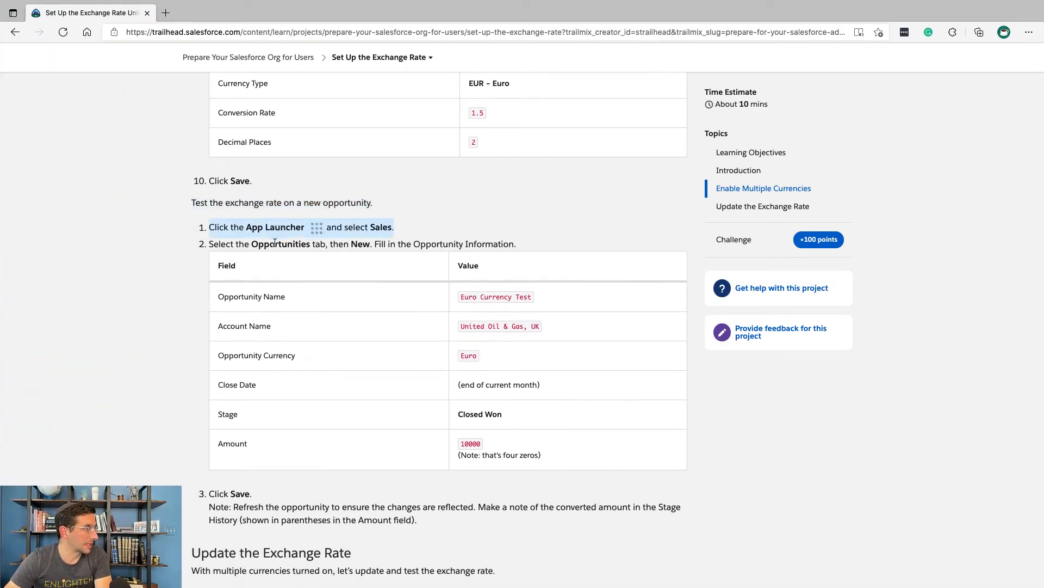
scroll(down, 3)
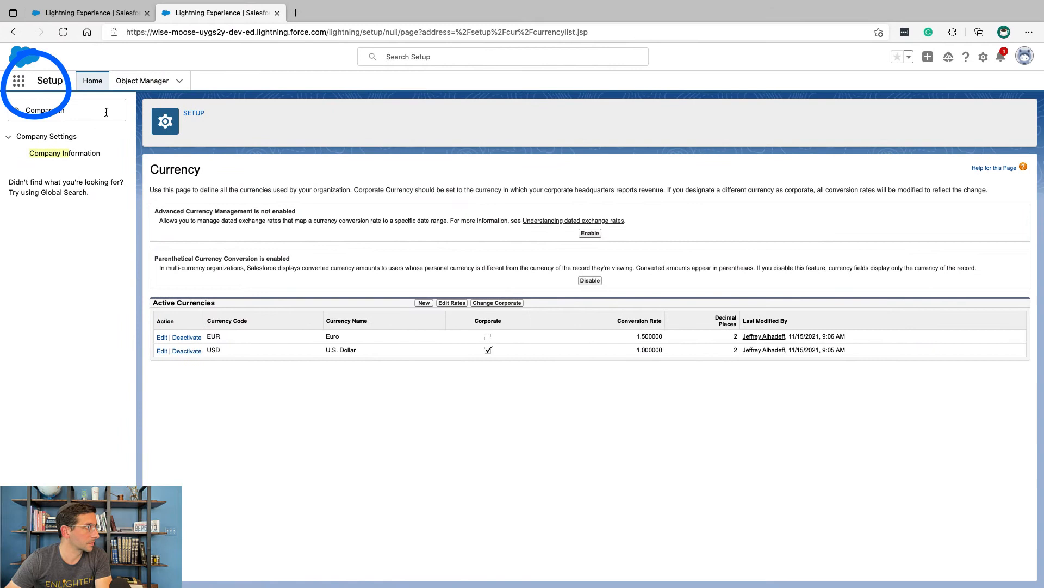
click(18, 80)
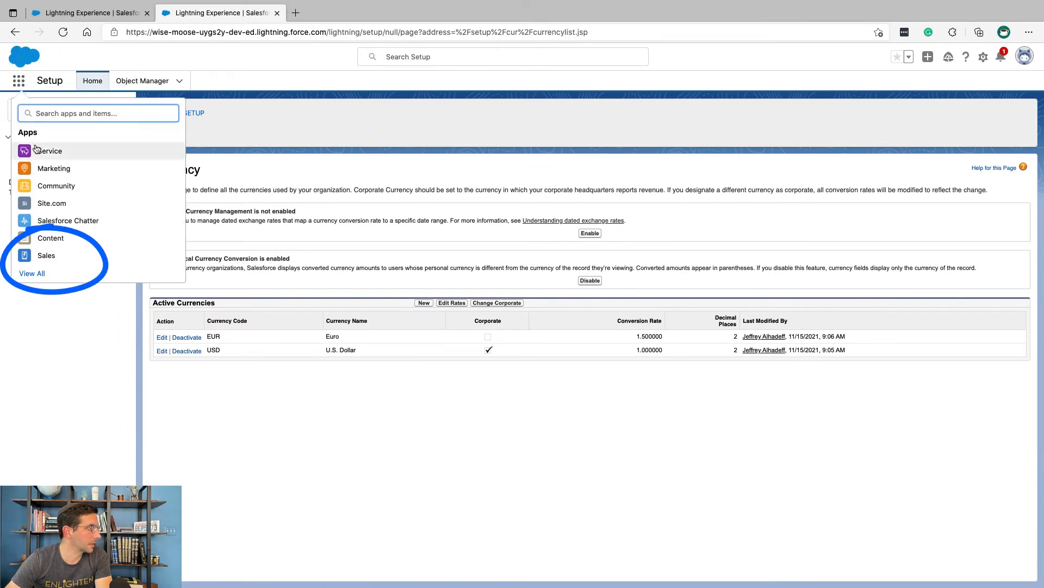
click(46, 256)
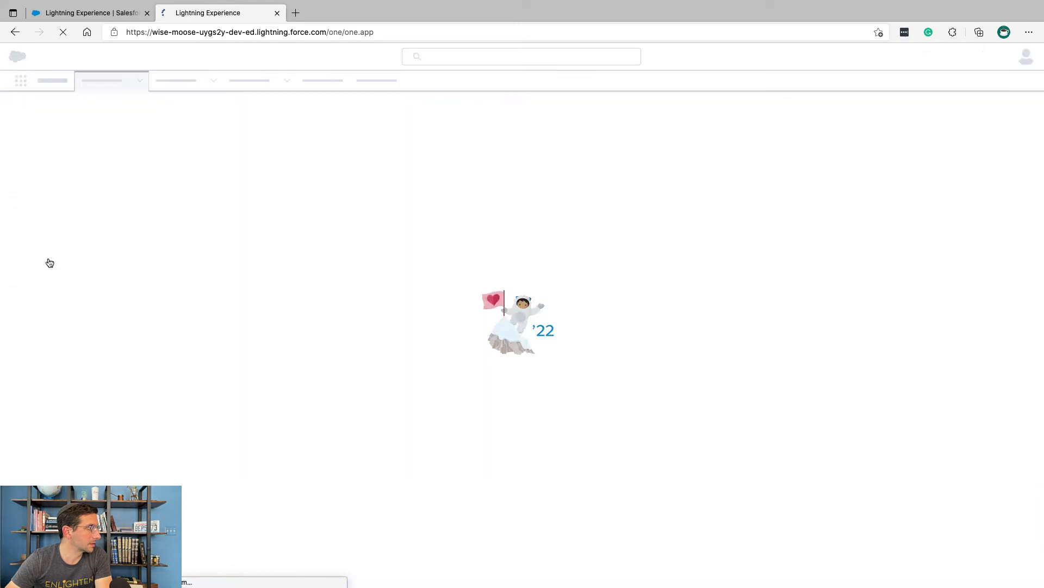
click(135, 80)
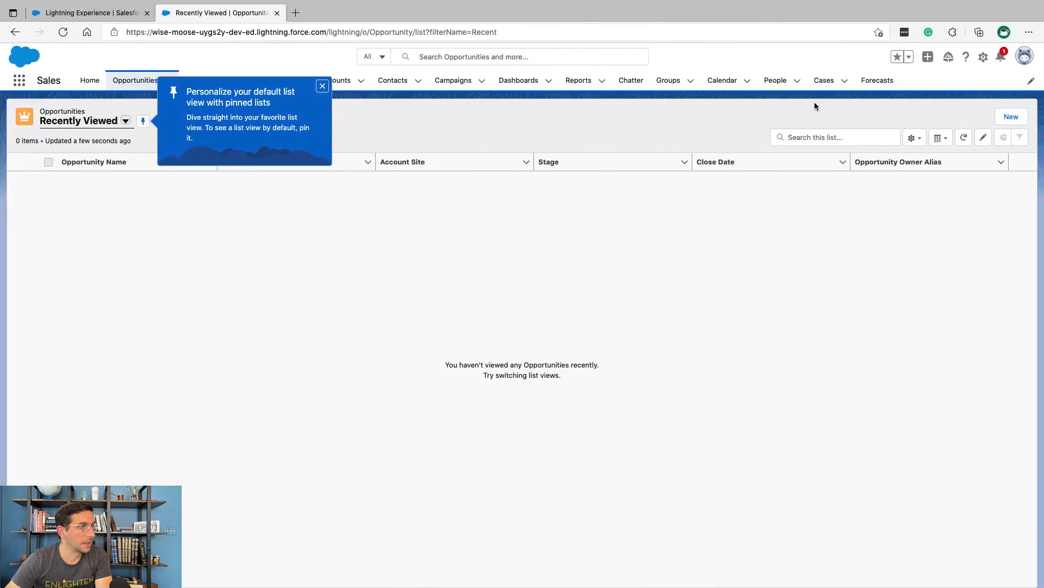
click(1012, 116)
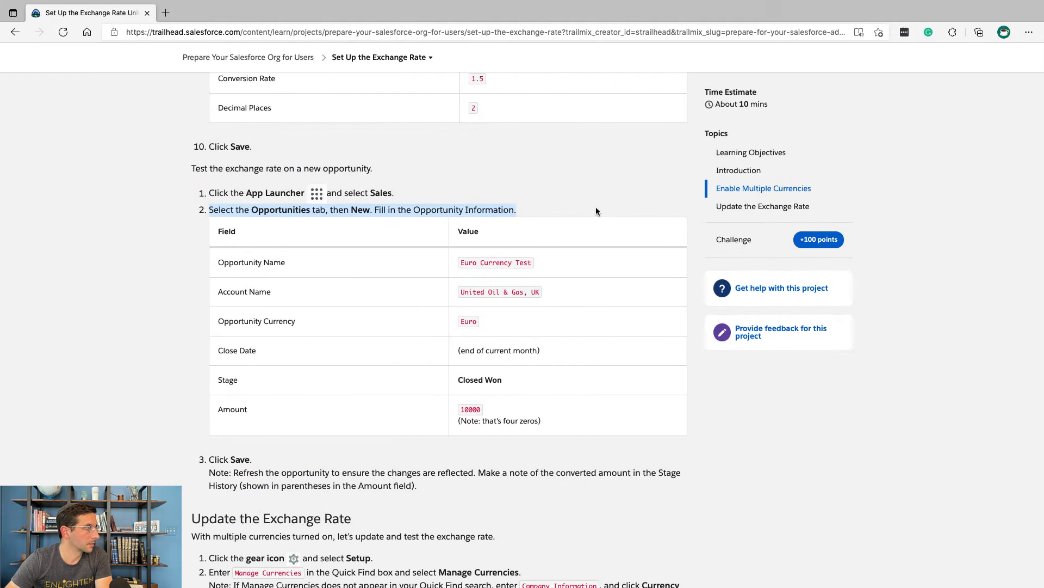
scroll(down, 3)
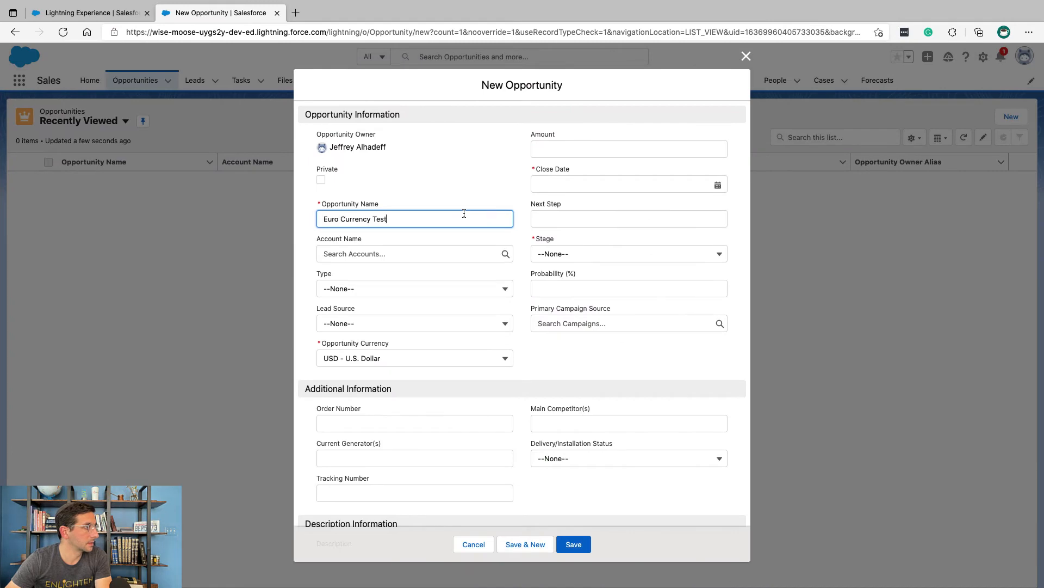
- Set the account to United Oil & Gas, UK and the opportunity currency to EUR - Euro
click(90, 12)
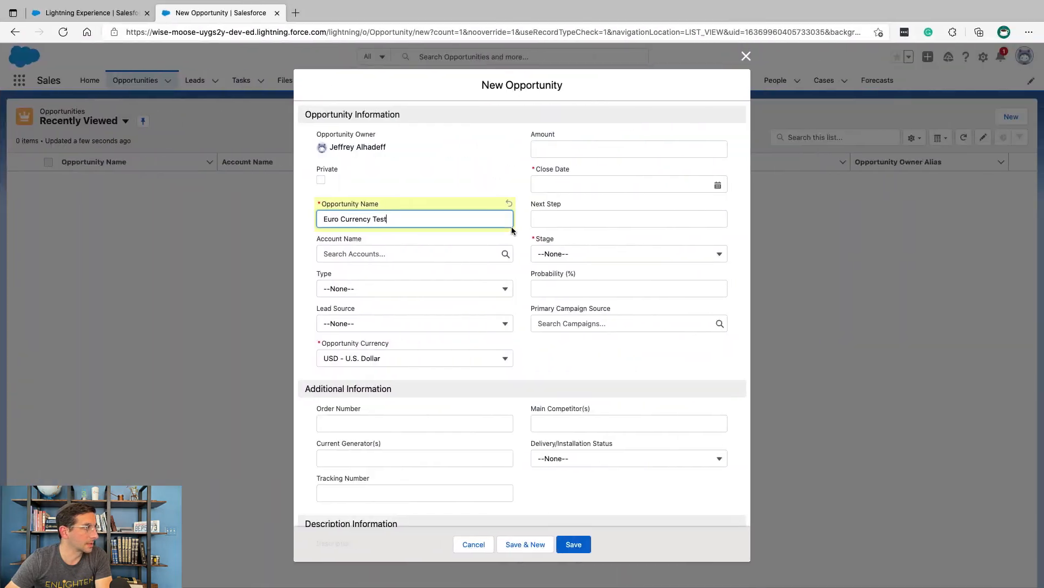
click(413, 253)
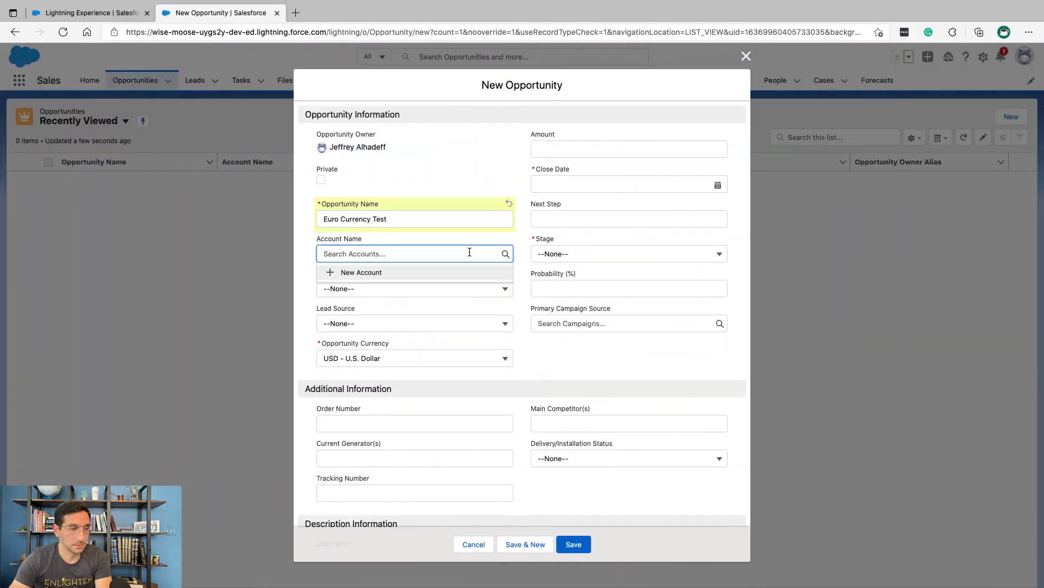
text(United Oil & Gas, UK)
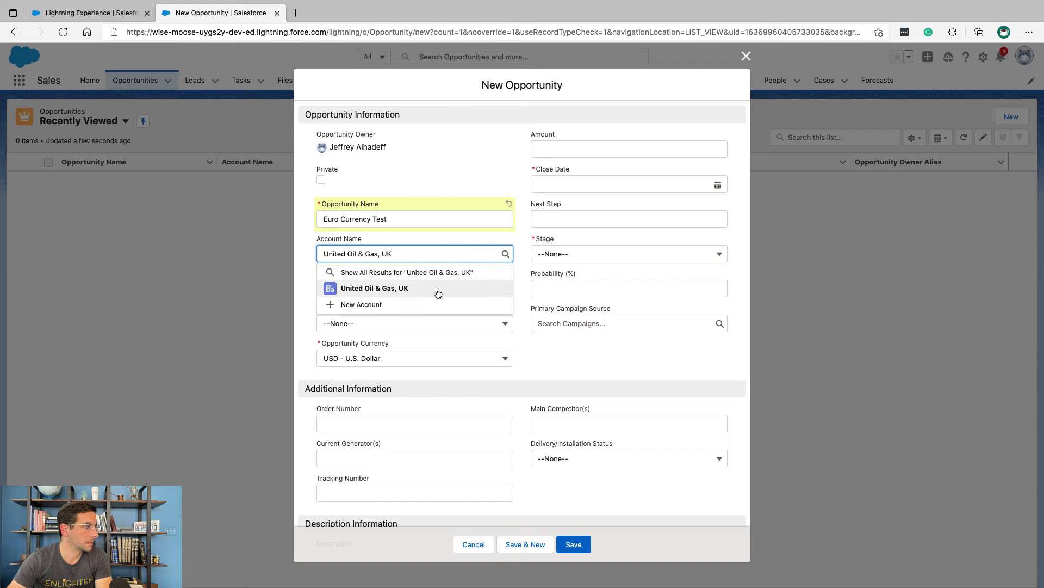
click(374, 287)
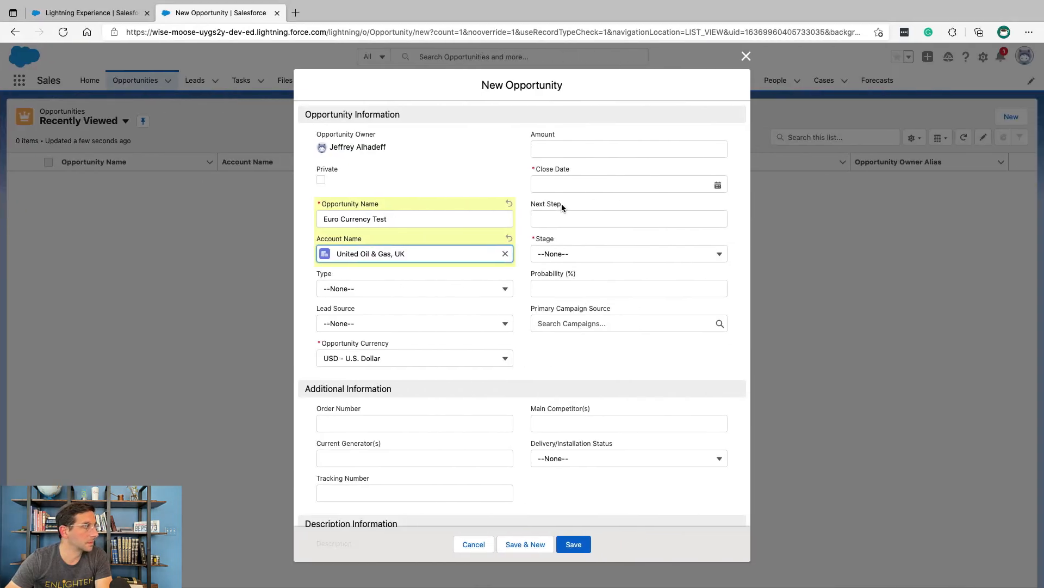
click(414, 358)
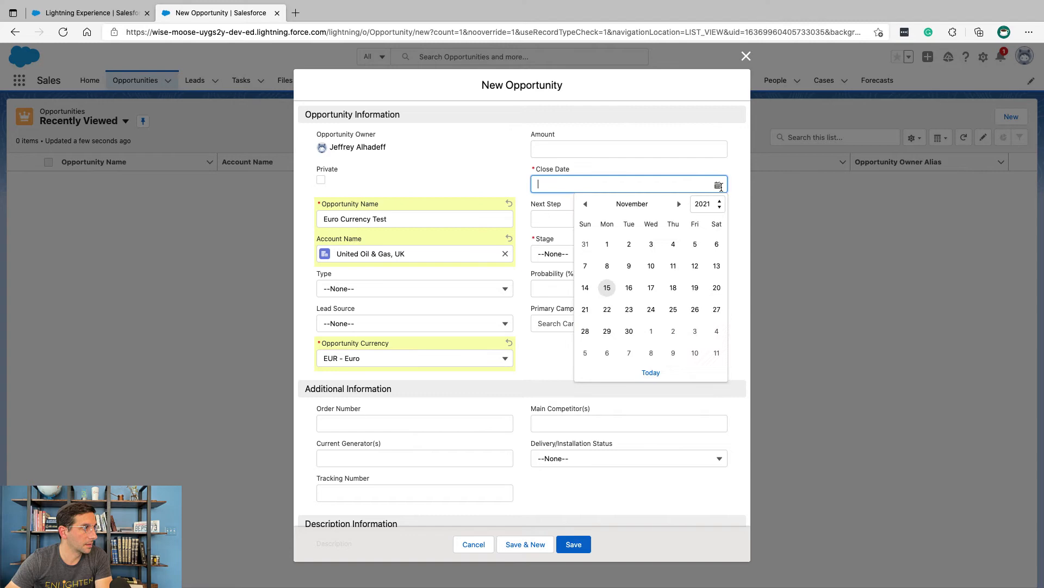
- Set the close date to month end, stage Closed Won and amount 10,000
click(628, 331)
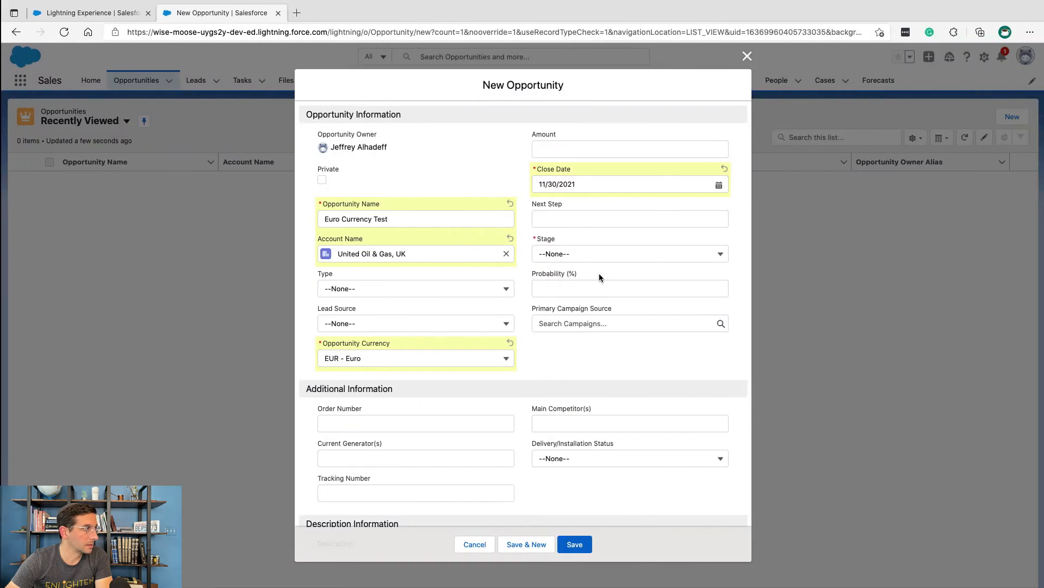
click(629, 253)
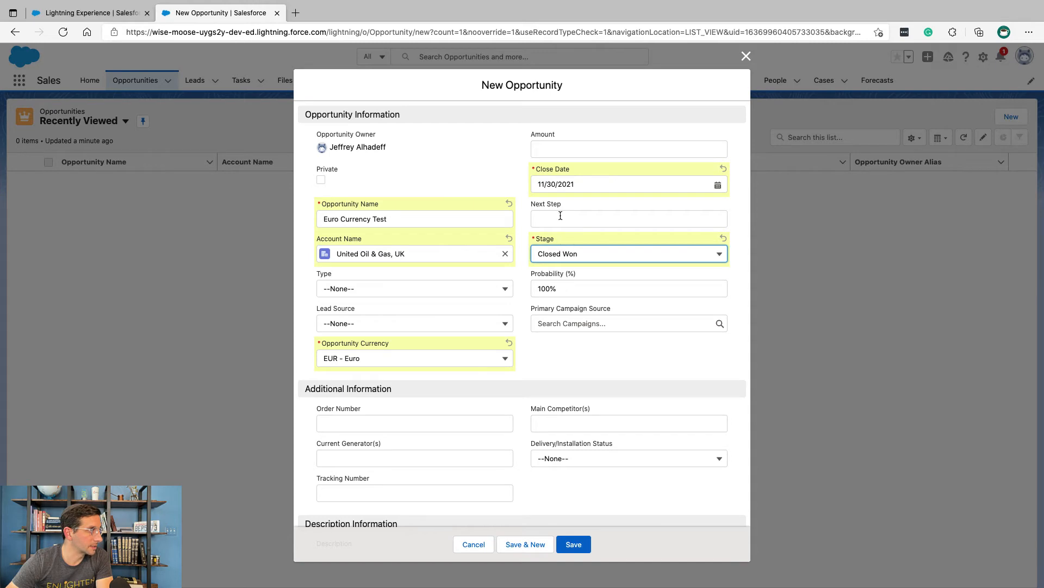
text(10000)
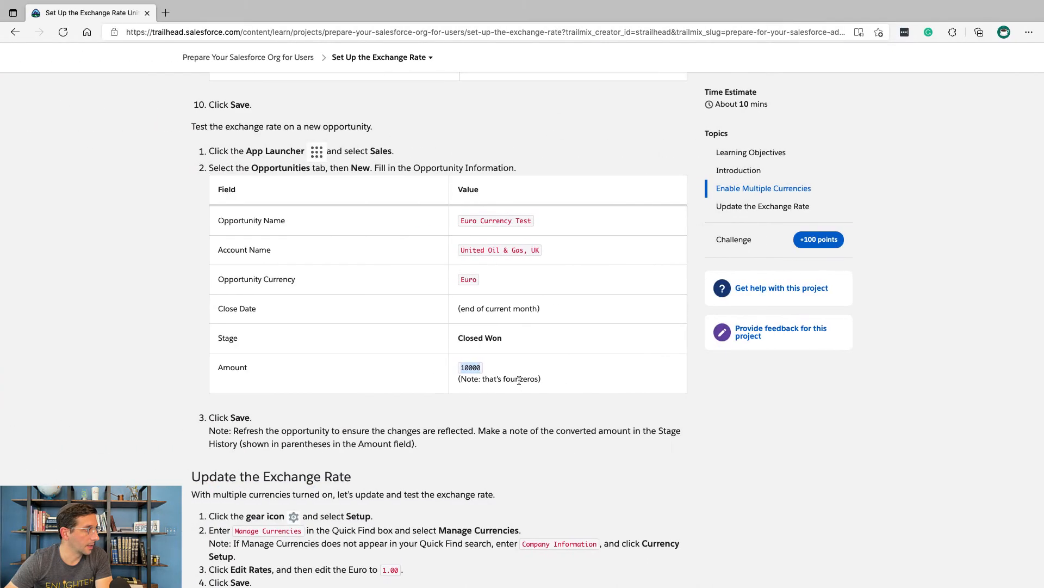
scroll(down, 3)
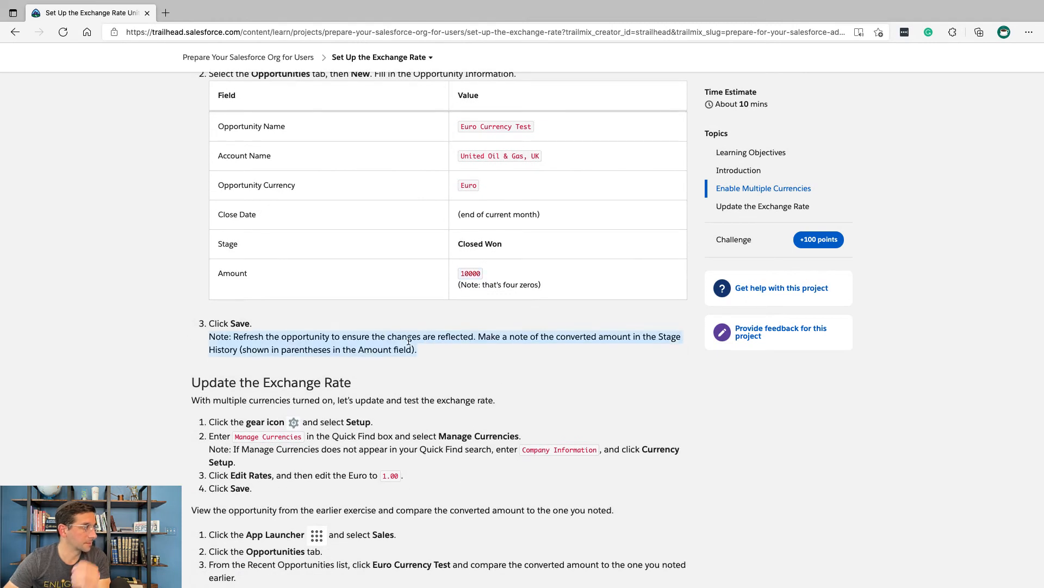
mouse_move(417, 366)
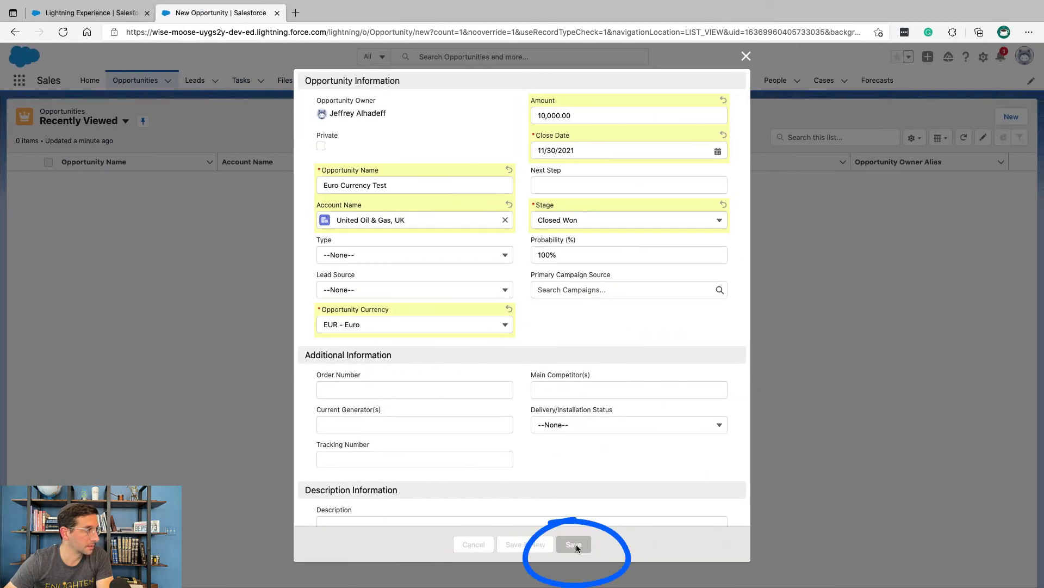
- Save the opportunity and note the converted USD 6,666.67 amount in Stage History
click(572, 544)
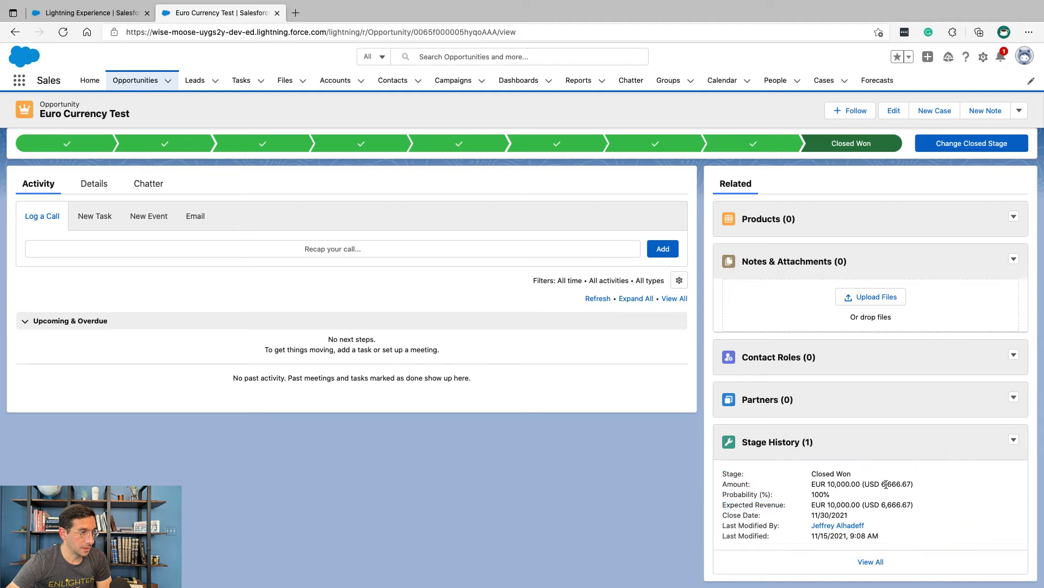
double_click(861, 484)
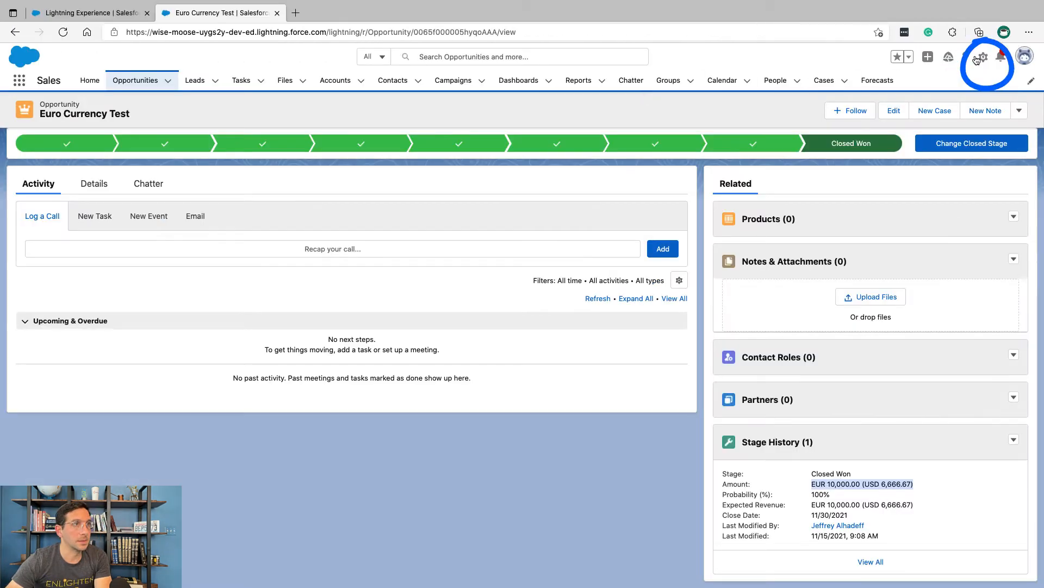
- Go to Setup and open Manage Currencies via Quick Find
click(980, 57)
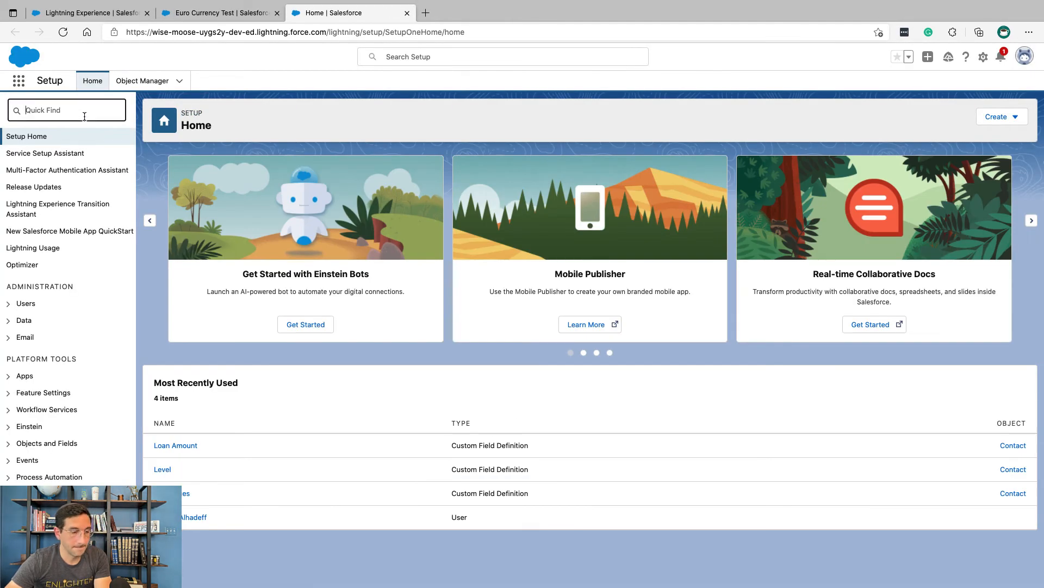
text(Manage Currencies)
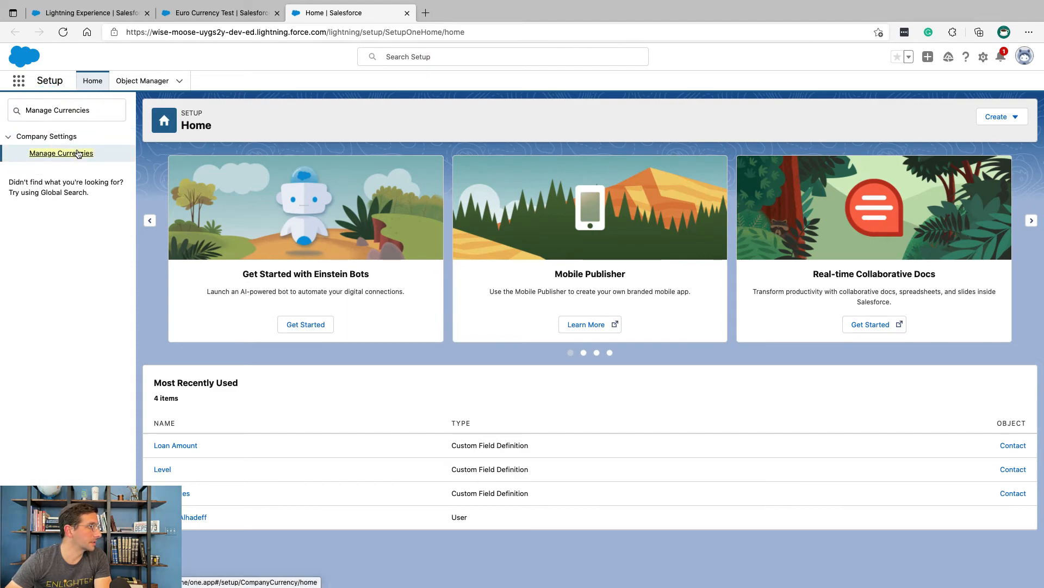
click(60, 152)
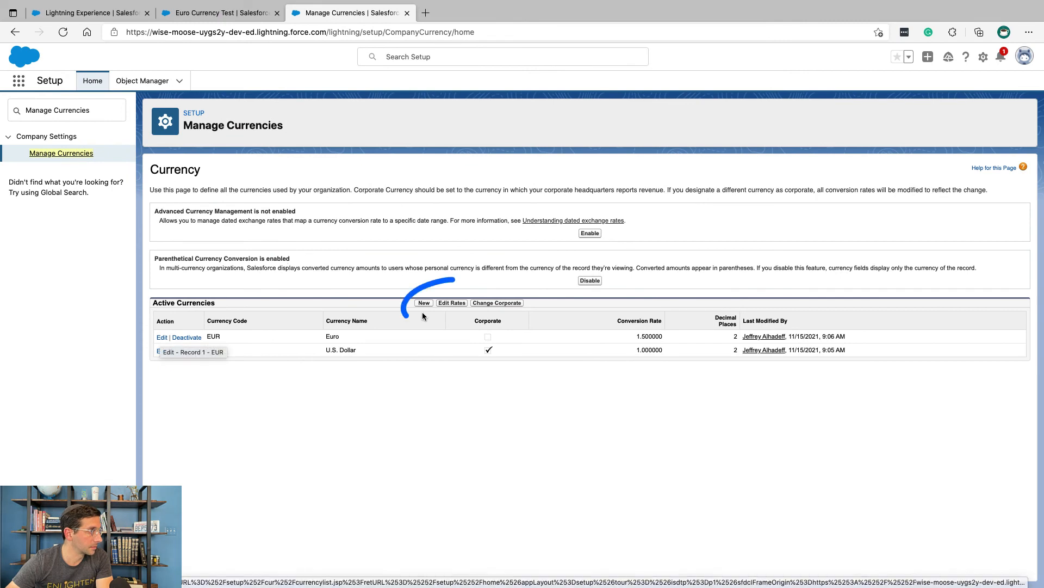
- Edit rates to set the Euro conversion rate to 1.0 and save
click(451, 302)
text(1)
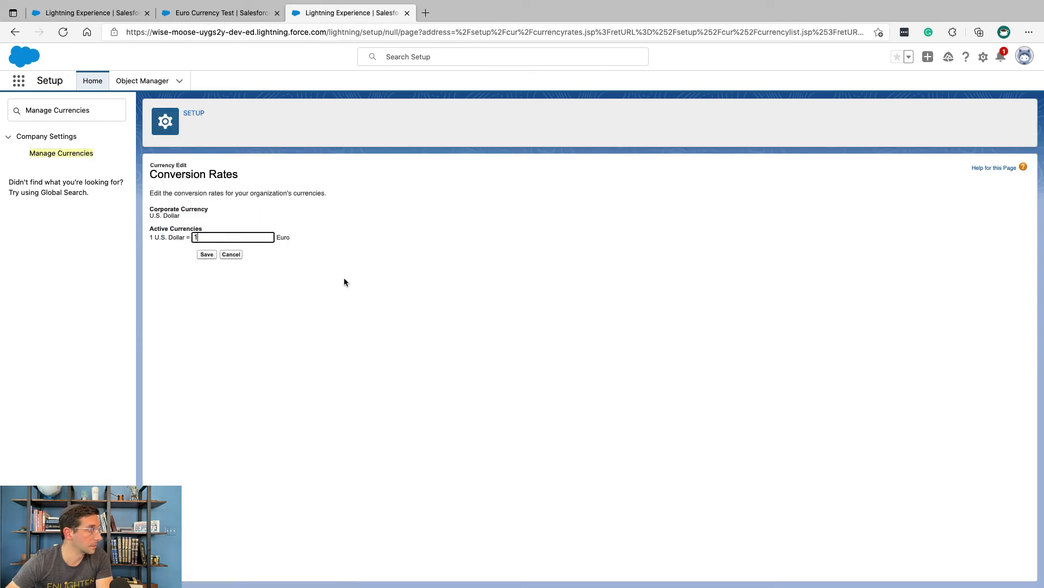
click(206, 254)
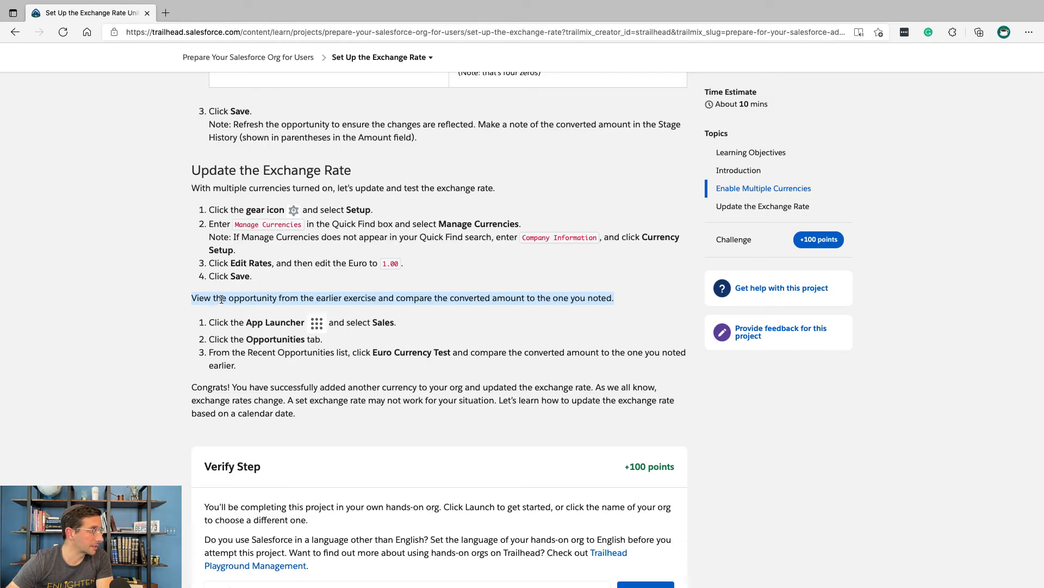
scroll(down, 3)
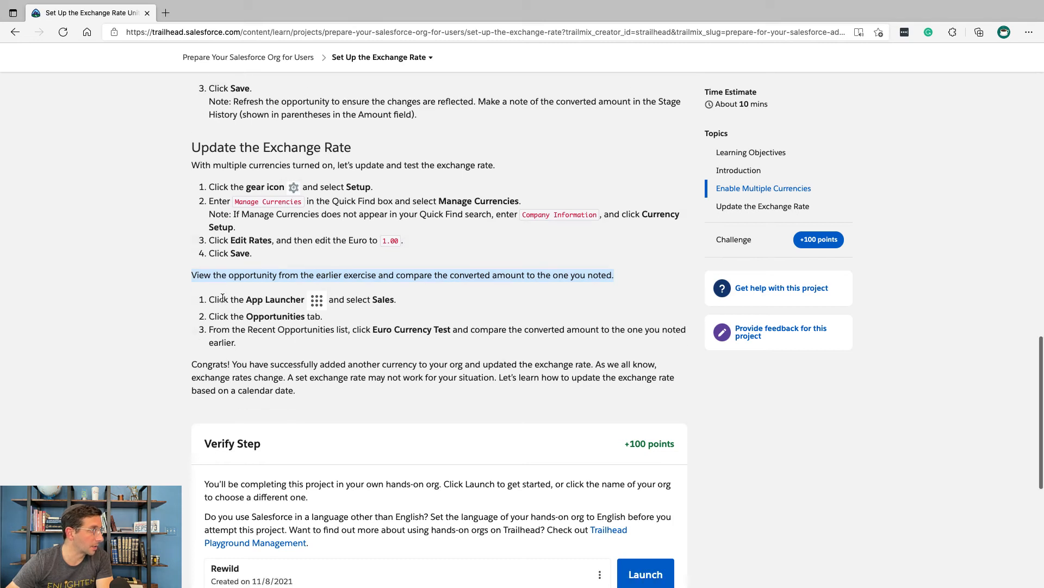
scroll(down, 3)
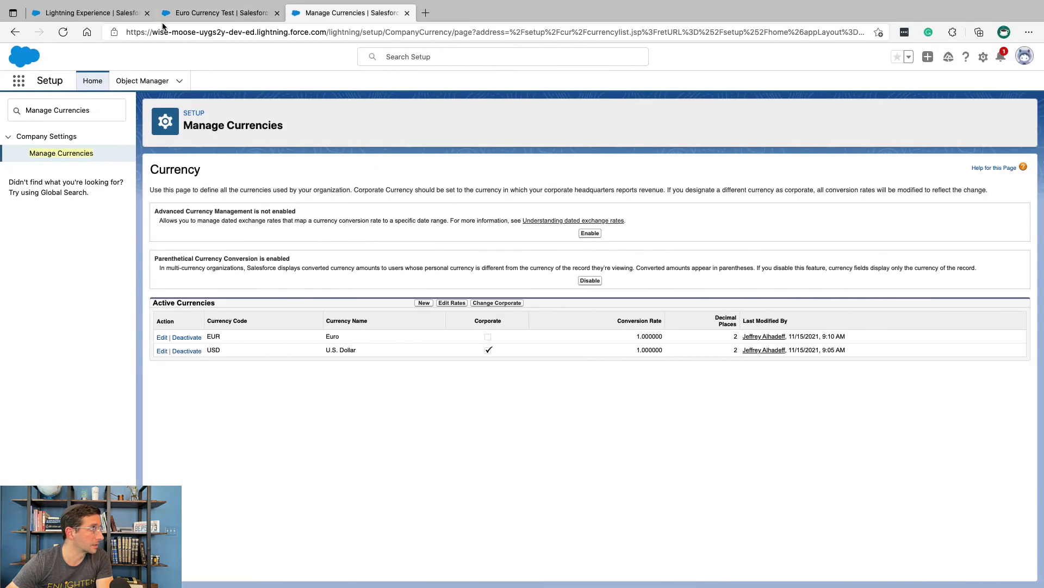
- Switch to the Sales app and reopen the Euro Currency Test opportunity from Opportunities
click(220, 12)
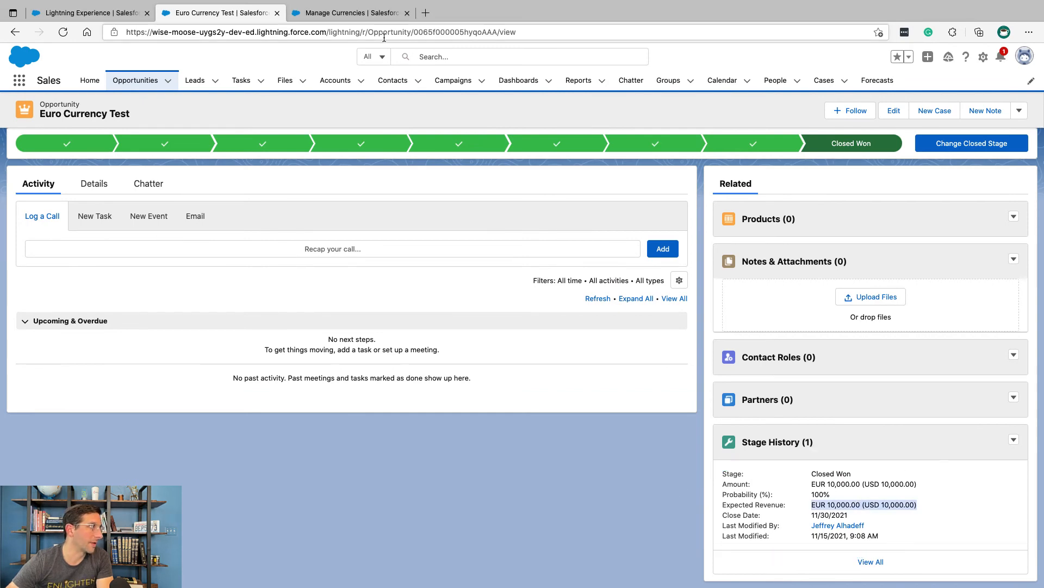
click(350, 12)
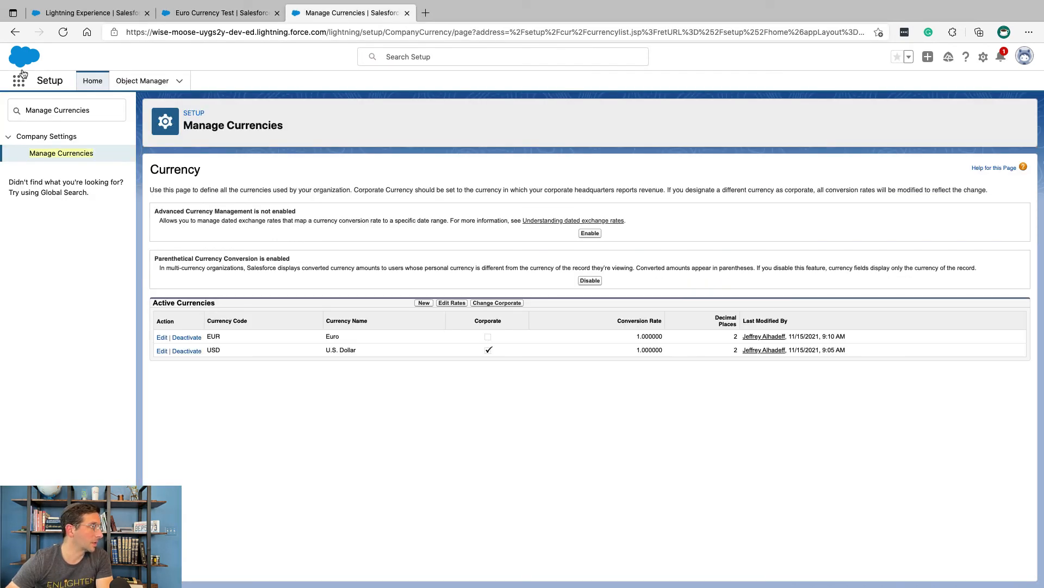
click(18, 80)
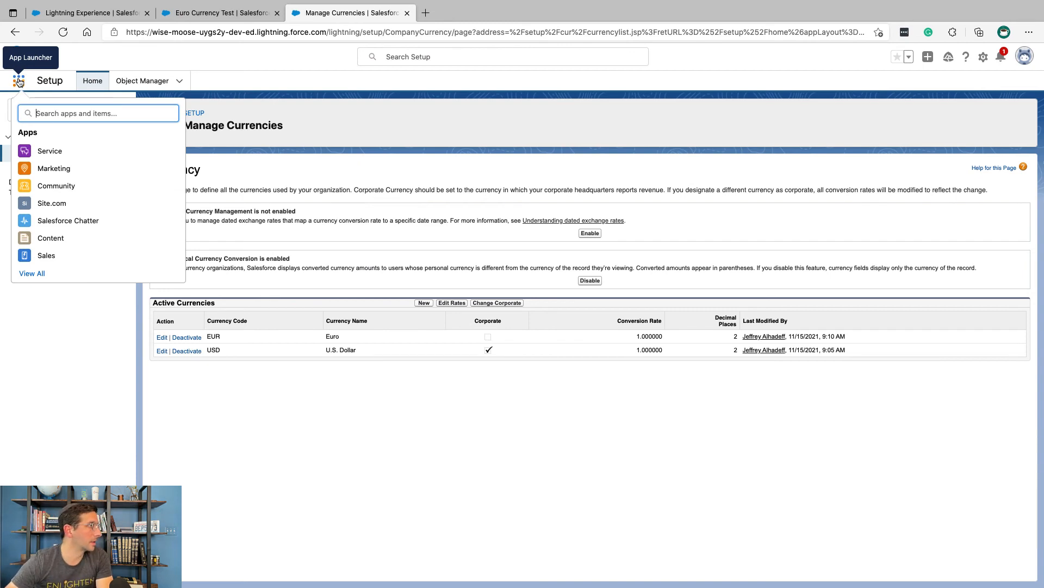
mouse_move(39, 170)
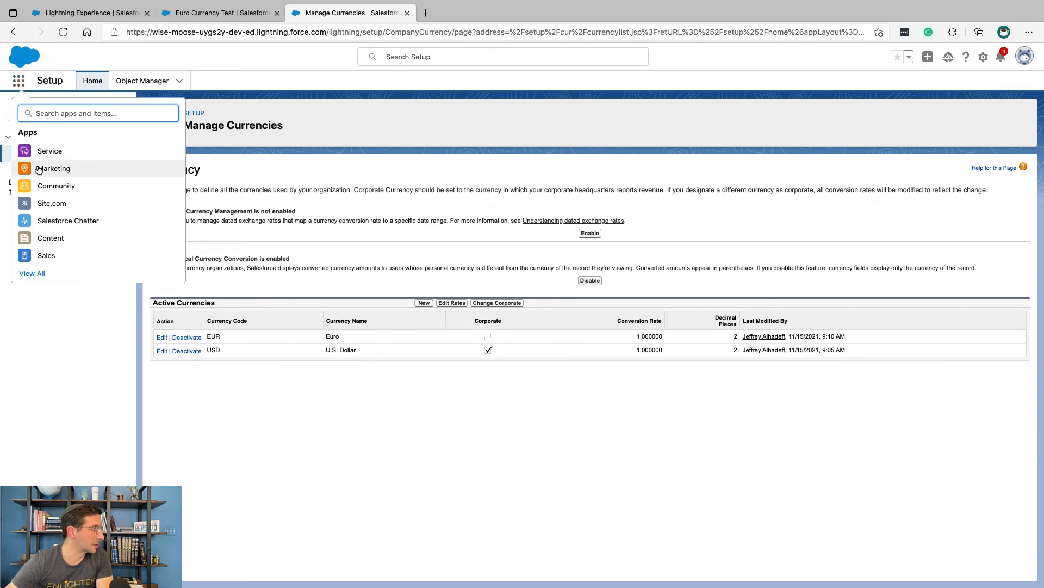
click(53, 168)
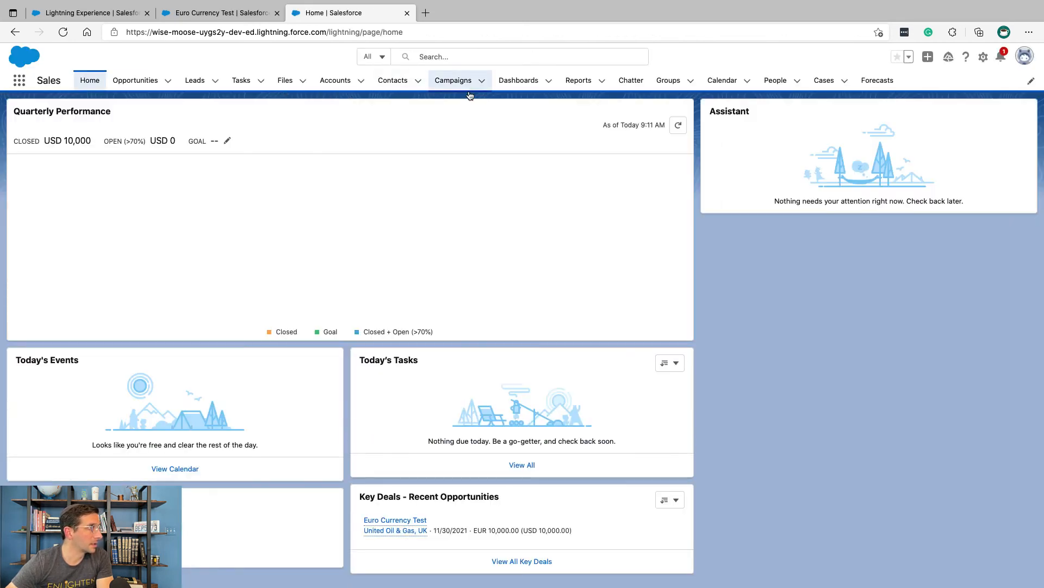
click(134, 80)
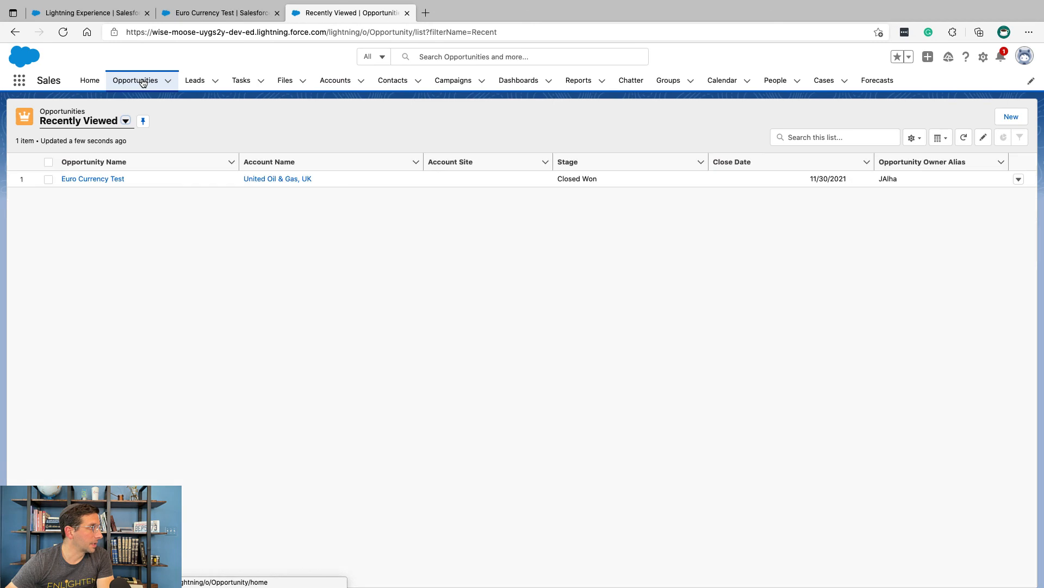
click(92, 179)
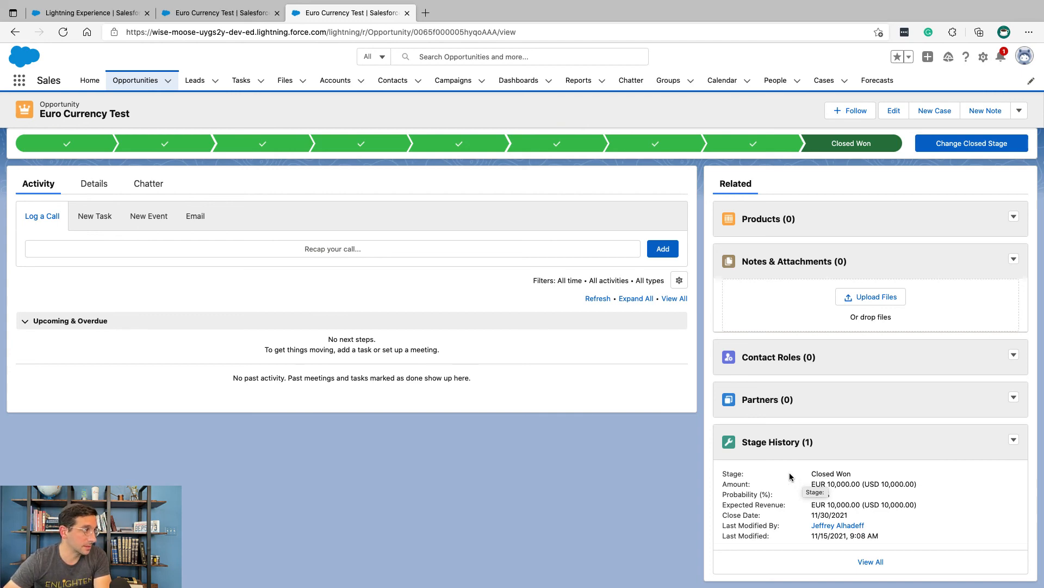
- Return to the Trailhead project page and start 'Verify step to earn 100 points'
click(87, 12)
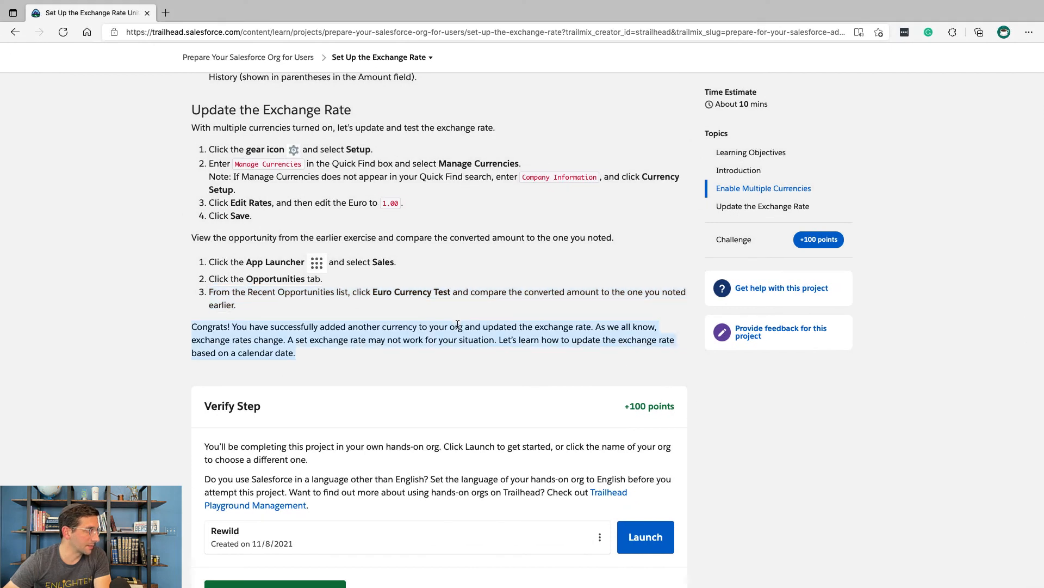
scroll(down, 3)
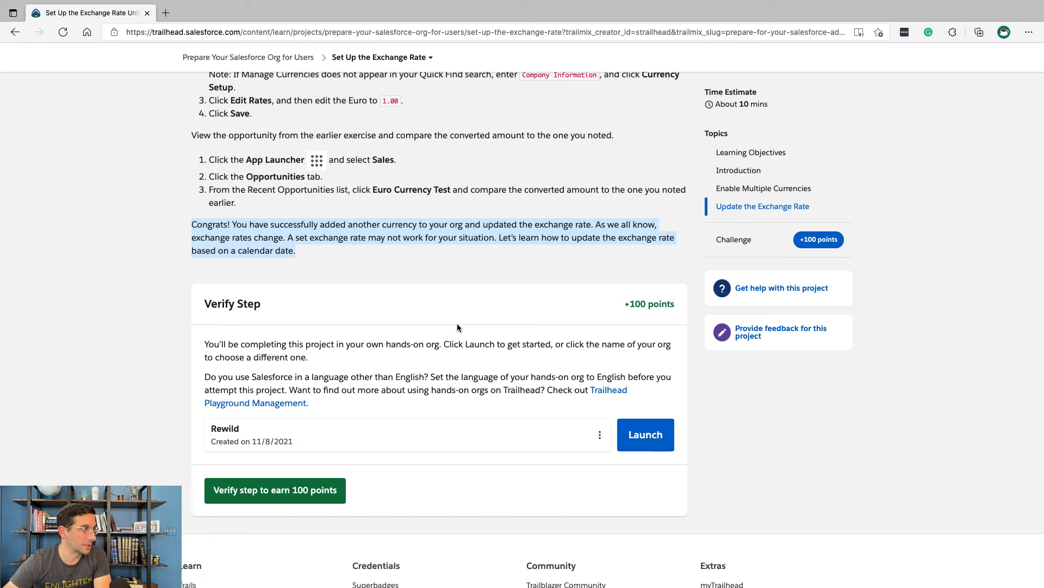
mouse_move(336, 293)
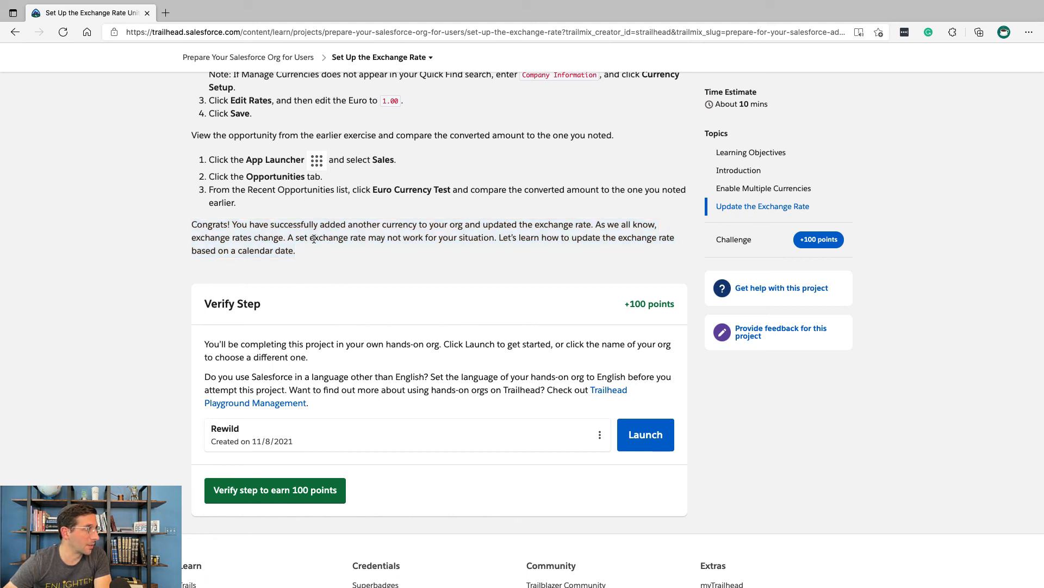
mouse_move(326, 255)
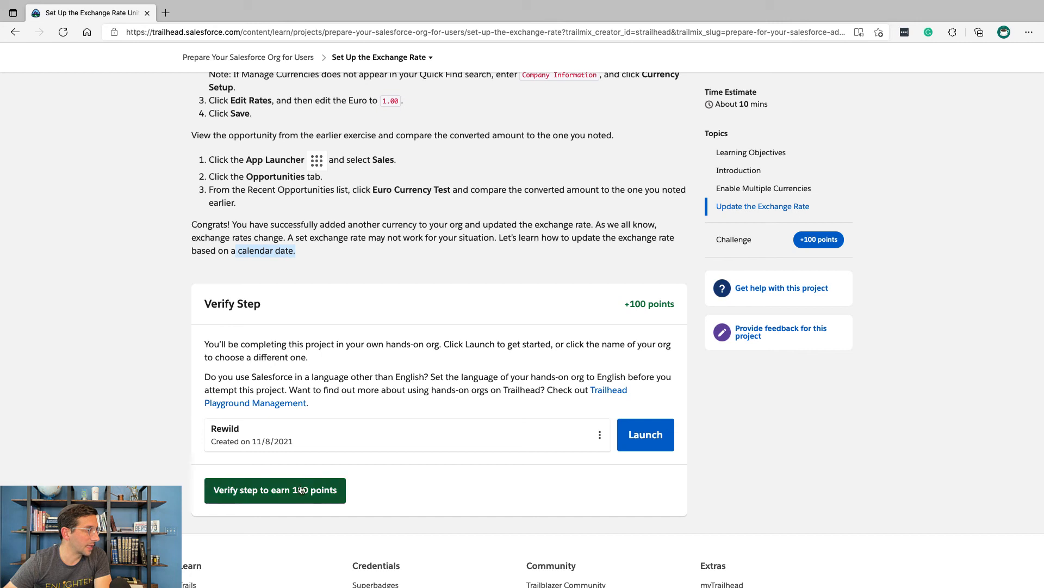
click(275, 490)
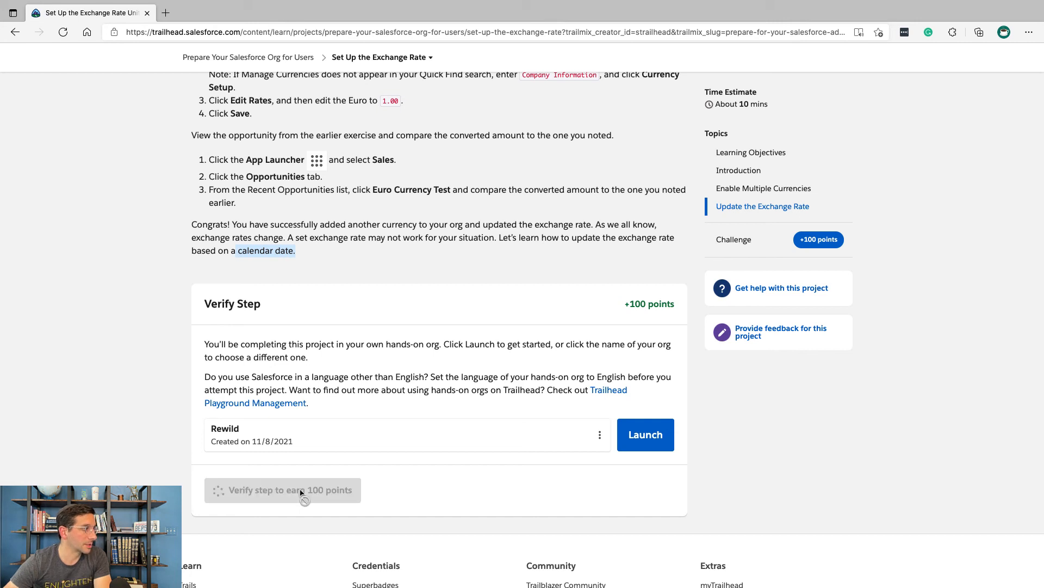